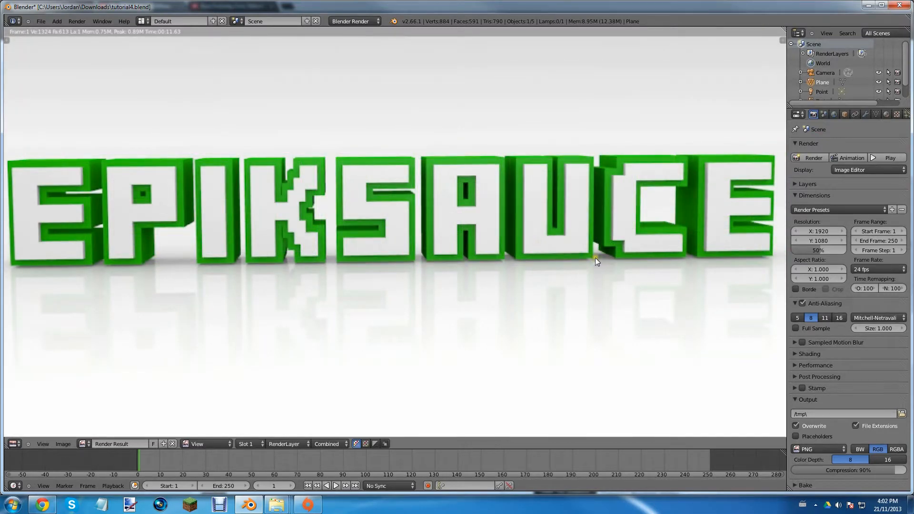
pyautogui.moveTo(583, 244)
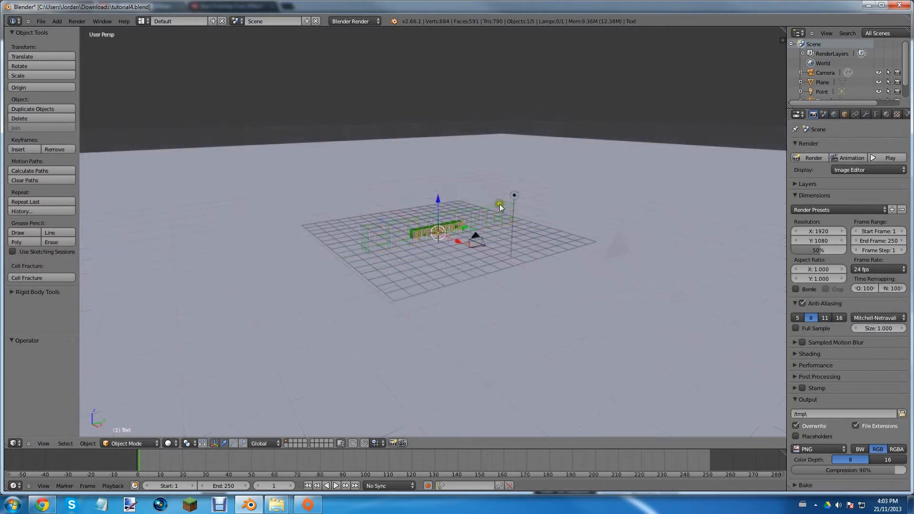
# Select the ground plane under the EPIKSAUCE text in the 3D viewport
pyautogui.click(417, 192)
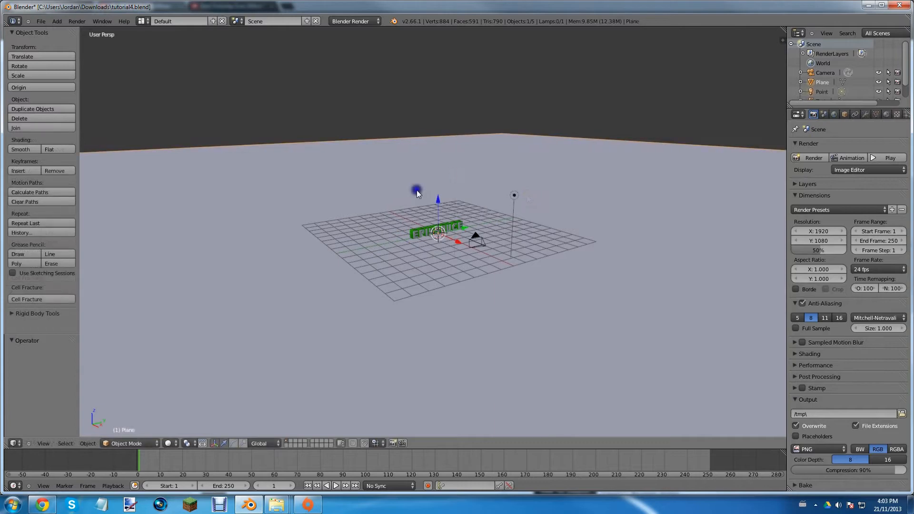
pyautogui.click(808, 157)
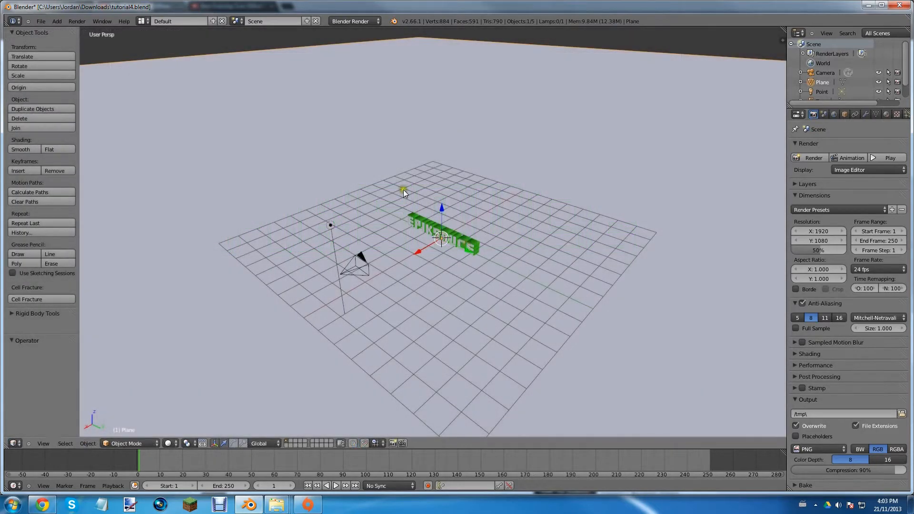
pyautogui.moveTo(418, 203)
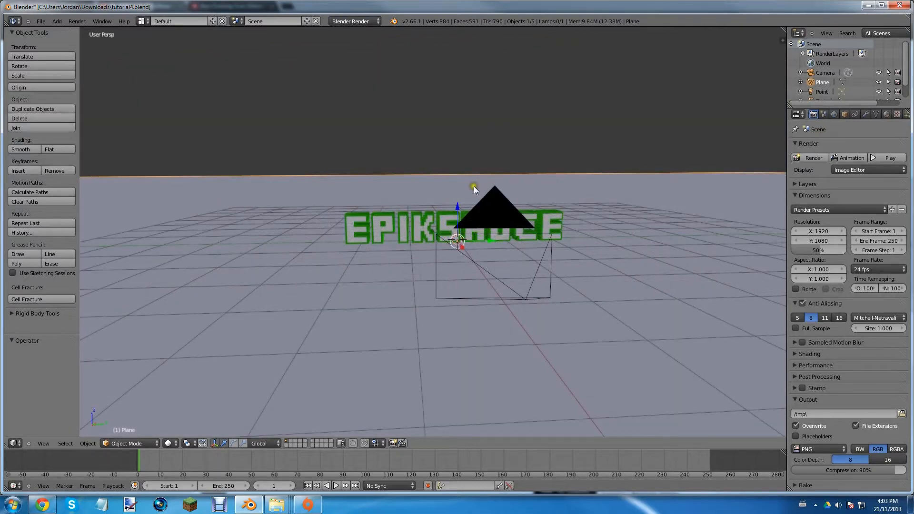
# Select the scene camera and show its lens settings in the Properties editor
pyautogui.click(494, 204)
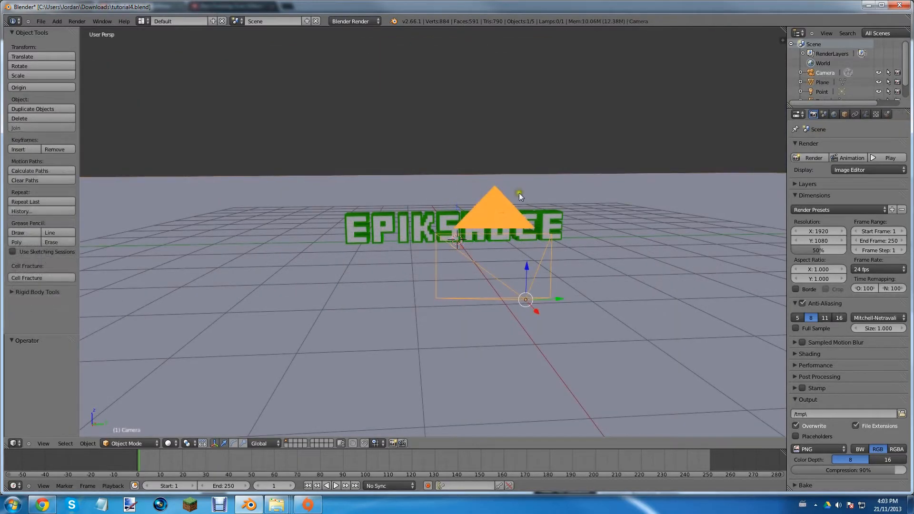
pyautogui.click(867, 114)
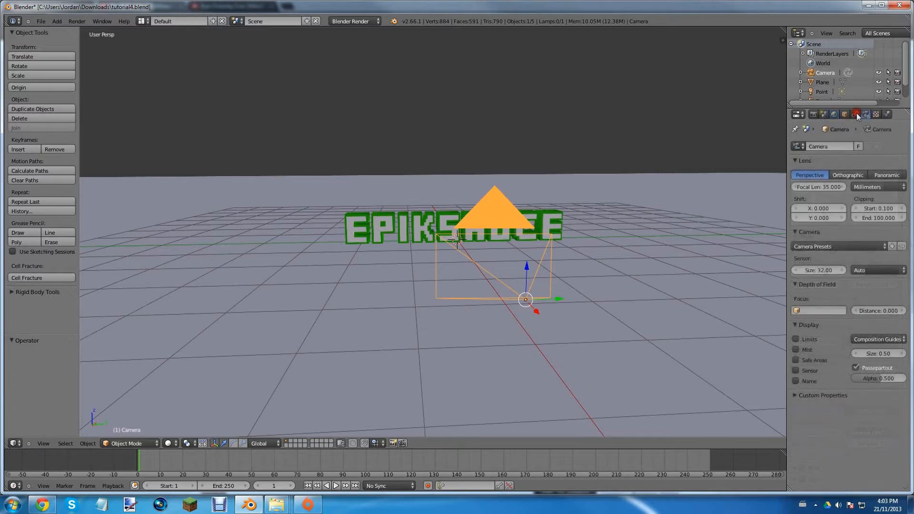
pyautogui.click(866, 114)
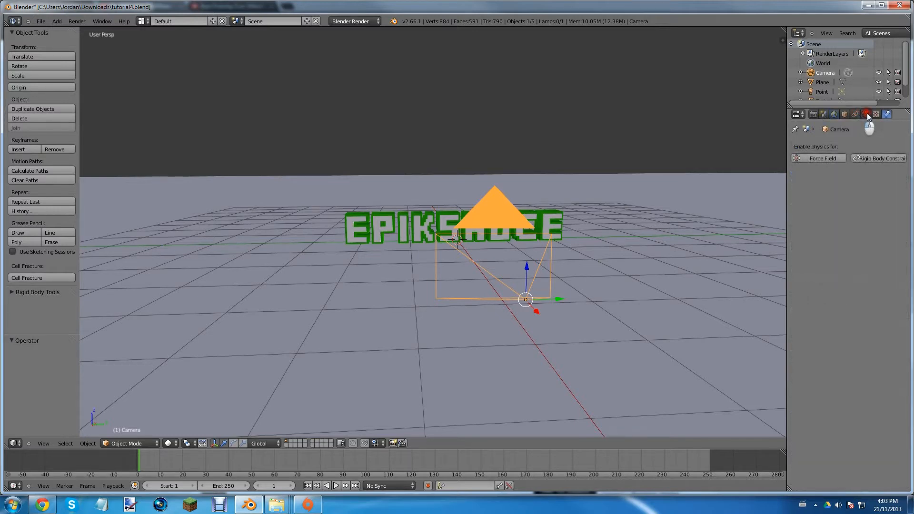
pyautogui.click(867, 114)
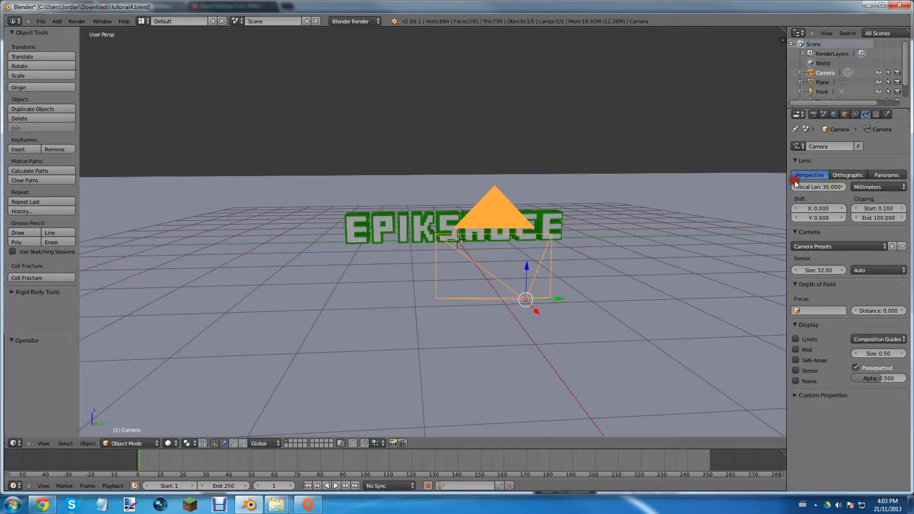
pyautogui.moveTo(809, 175)
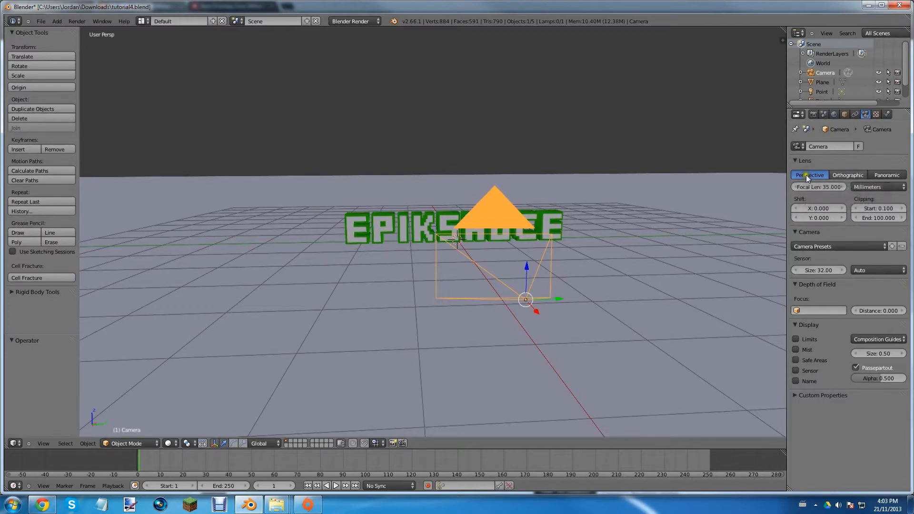
pyautogui.click(847, 174)
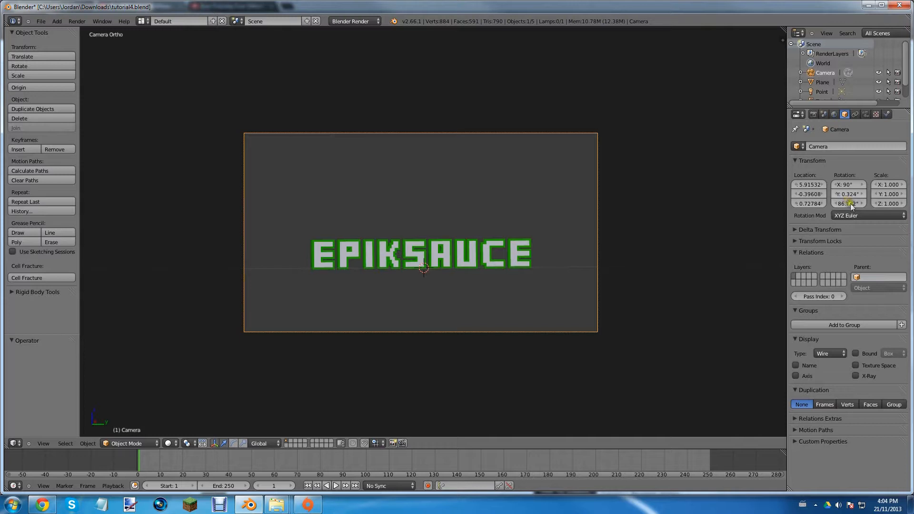
pyautogui.moveTo(848, 203)
pyautogui.write('a')
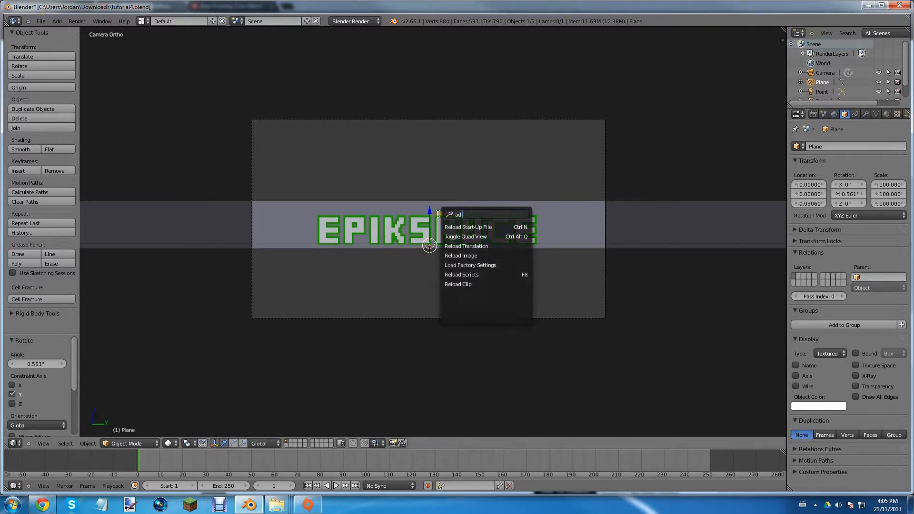
pyautogui.write('d')
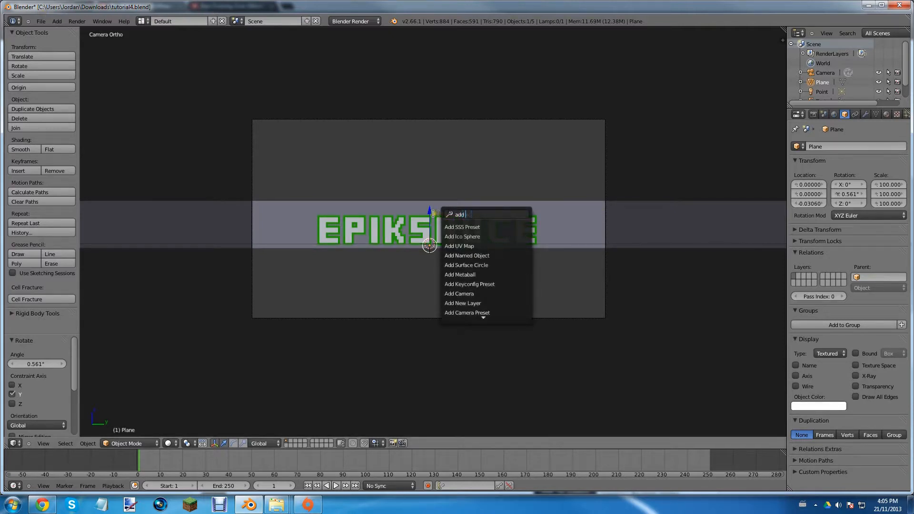
pyautogui.write('cub')
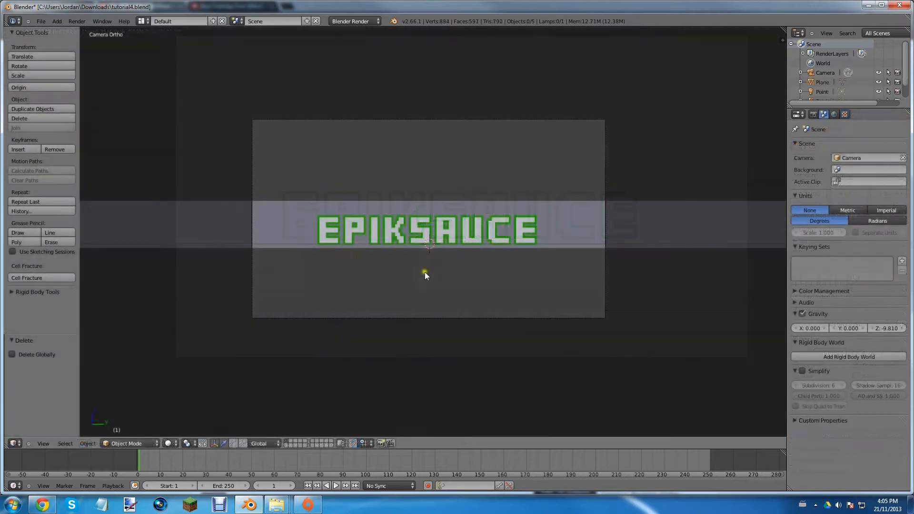
# Start File > Append and browse through Blender Saves to the Google Drive folder
pyautogui.click(41, 21)
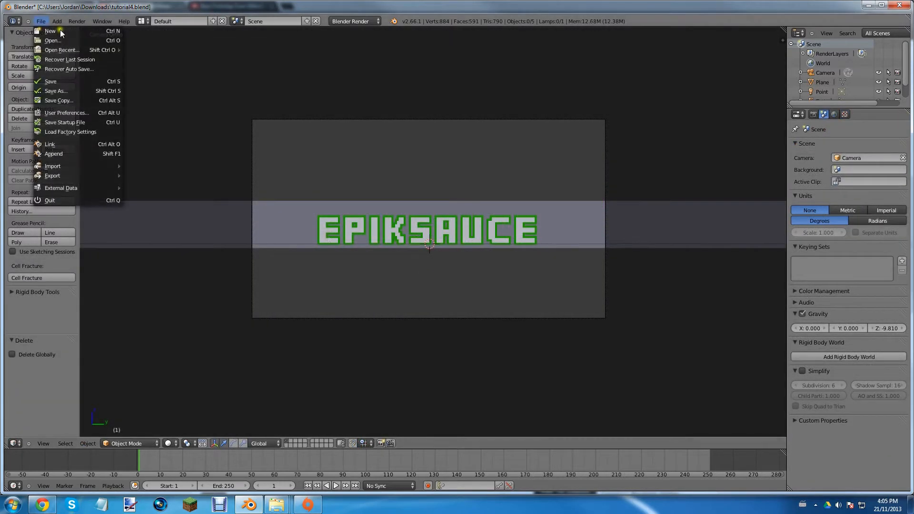
pyautogui.moveTo(50, 144)
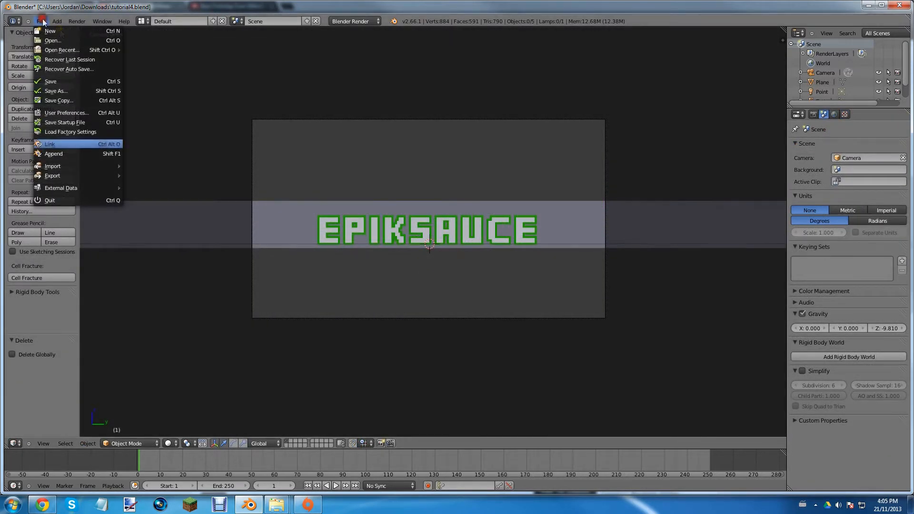
pyautogui.click(49, 144)
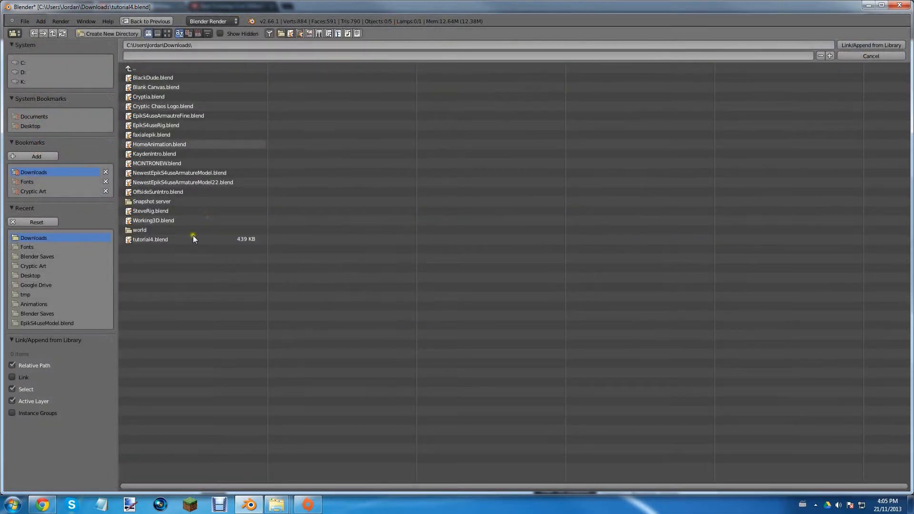
pyautogui.moveTo(233, 211)
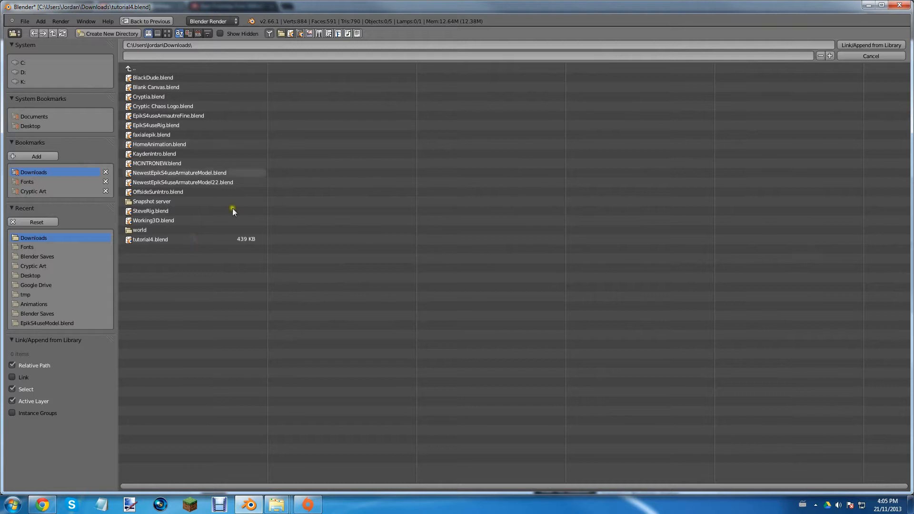
pyautogui.moveTo(239, 174)
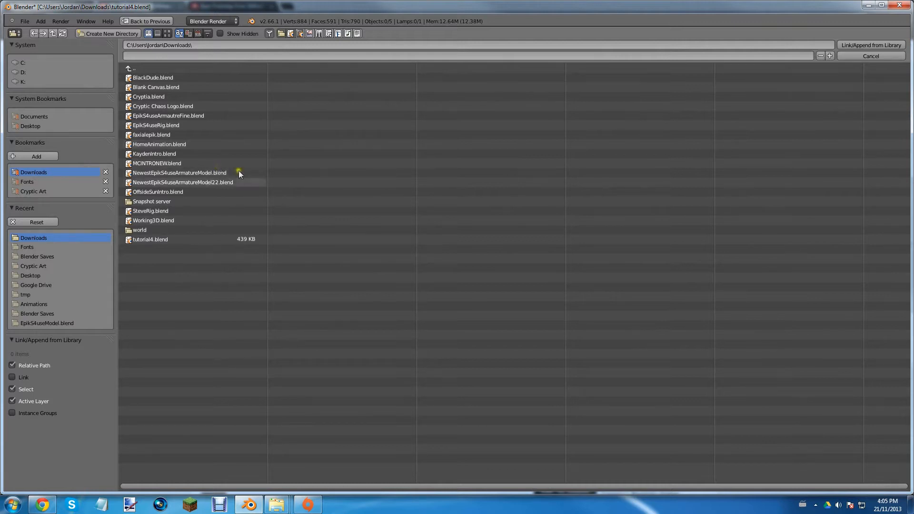
pyautogui.moveTo(247, 182)
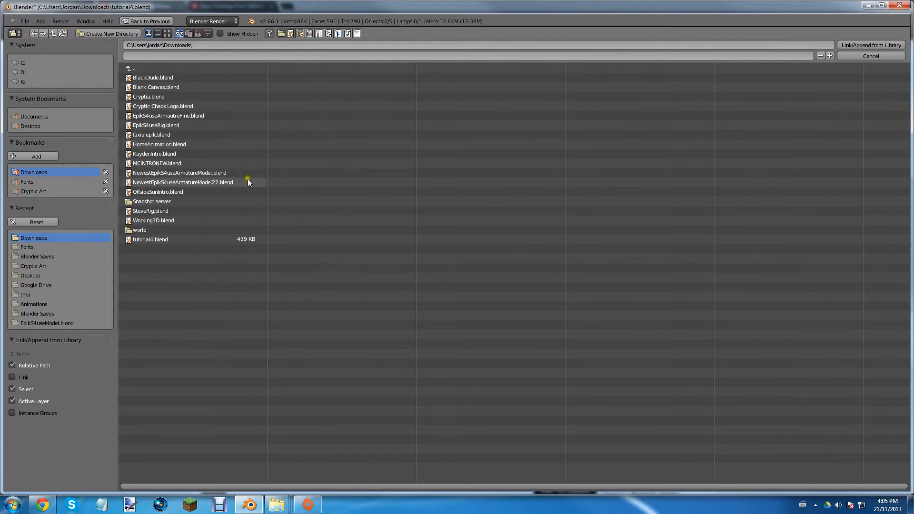
pyautogui.moveTo(134, 239)
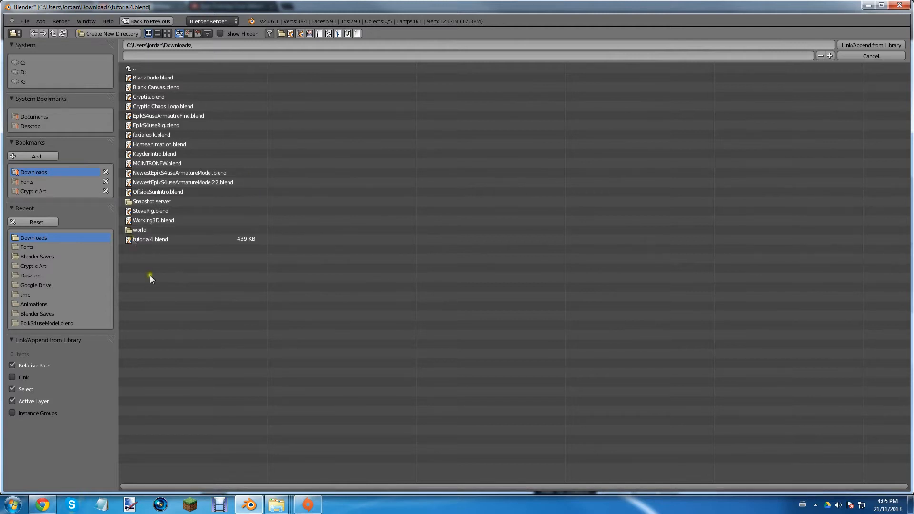
pyautogui.moveTo(186, 251)
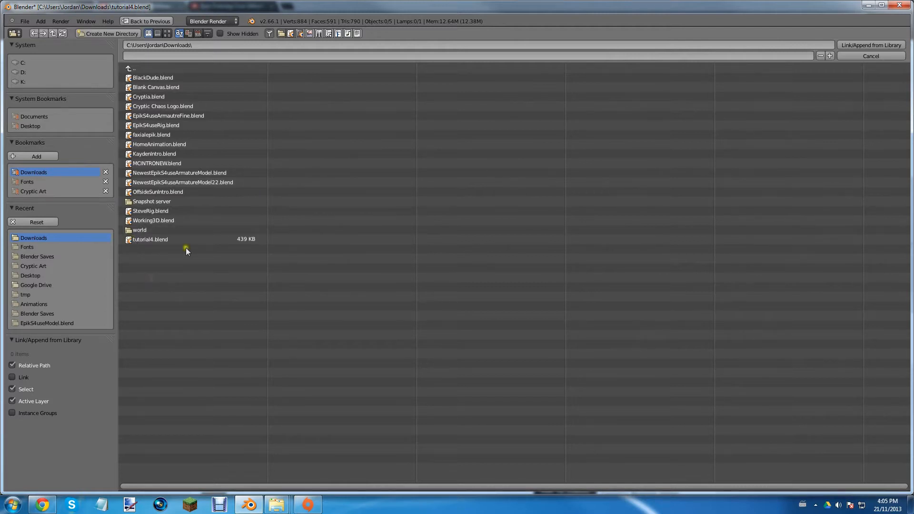
pyautogui.moveTo(58, 211)
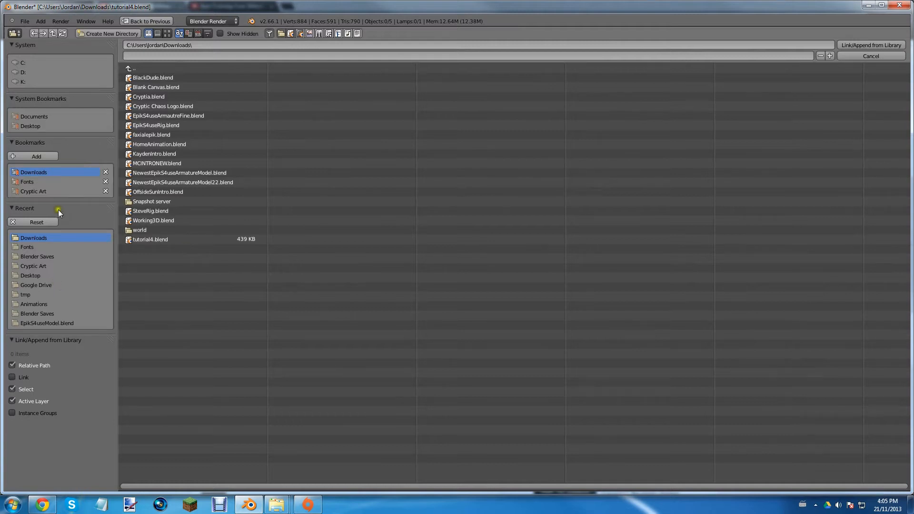
pyautogui.click(37, 257)
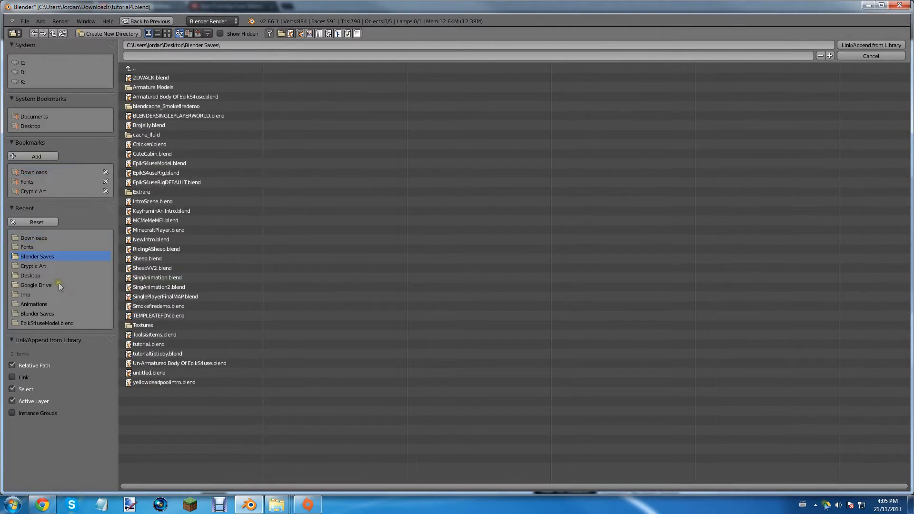
pyautogui.click(35, 284)
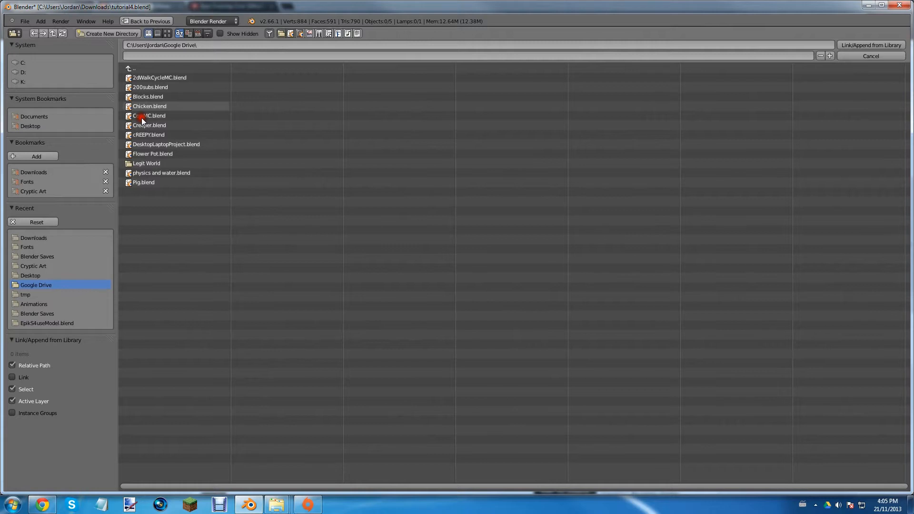
# Enter Blocks.blend's Object list and pick the Mossy CobbleStone block to append
pyautogui.doubleClick(147, 96)
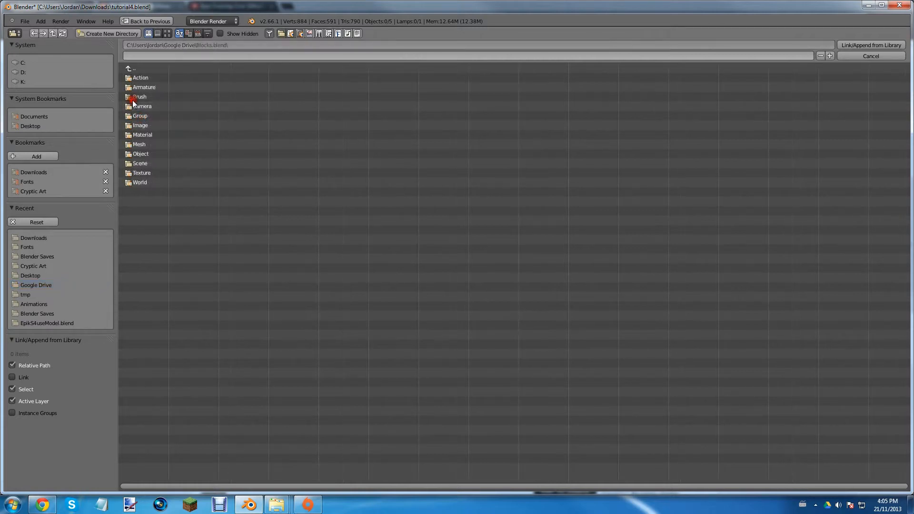
pyautogui.click(36, 285)
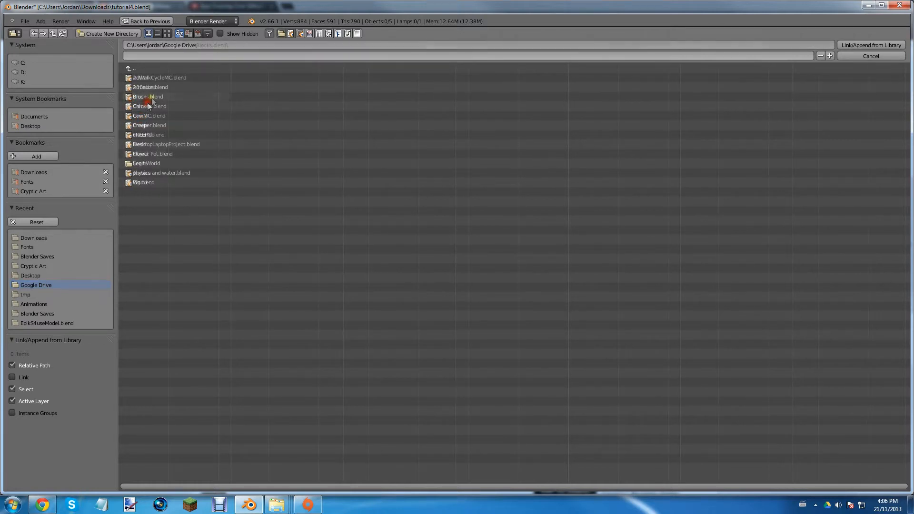
pyautogui.doubleClick(148, 96)
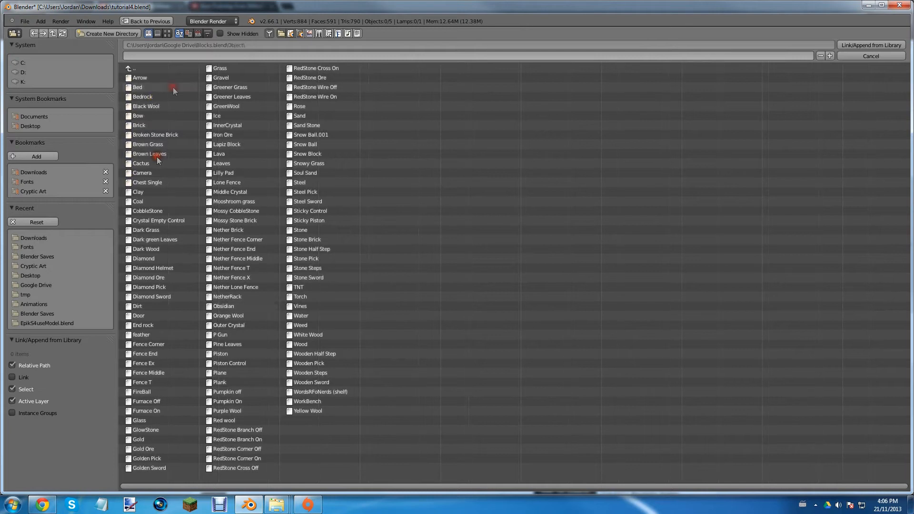
pyautogui.moveTo(162, 454)
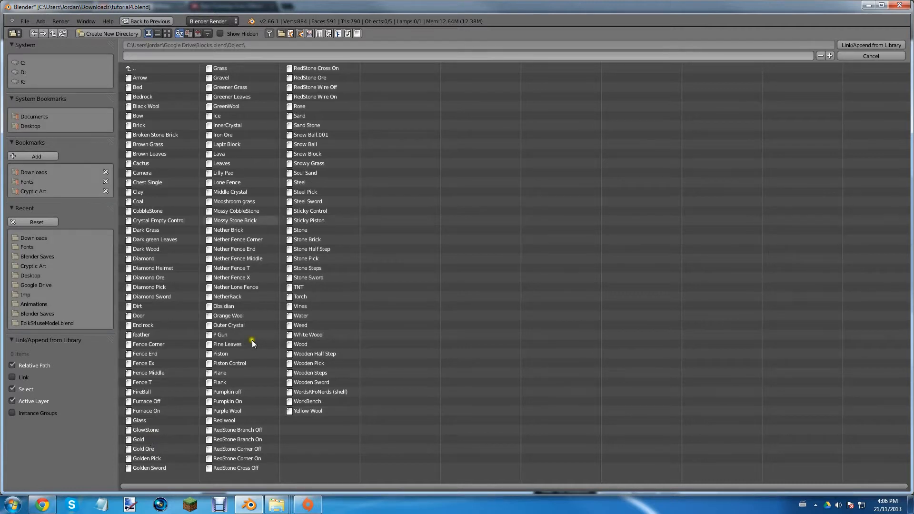
pyautogui.click(236, 210)
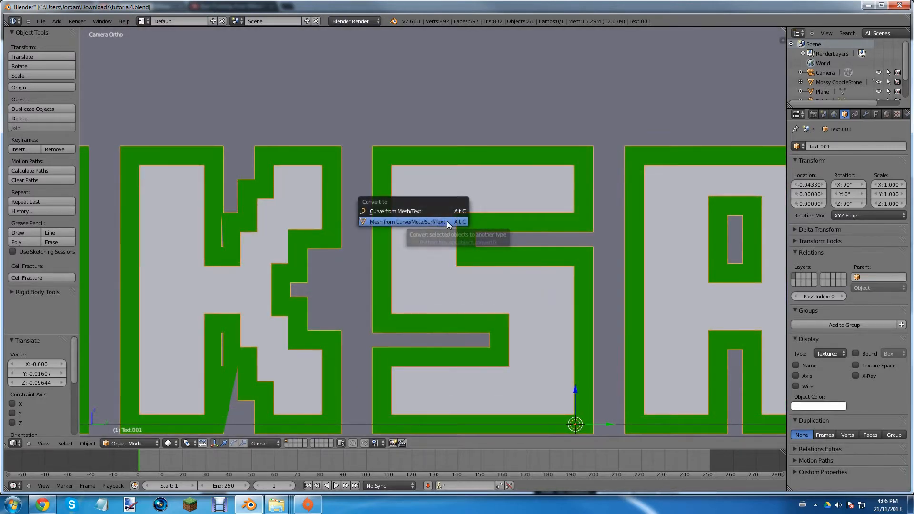
# Convert the text via Alt+C to Mesh from Curve/Meta/Surf/Text, then select the cobblestone block
pyautogui.click(406, 222)
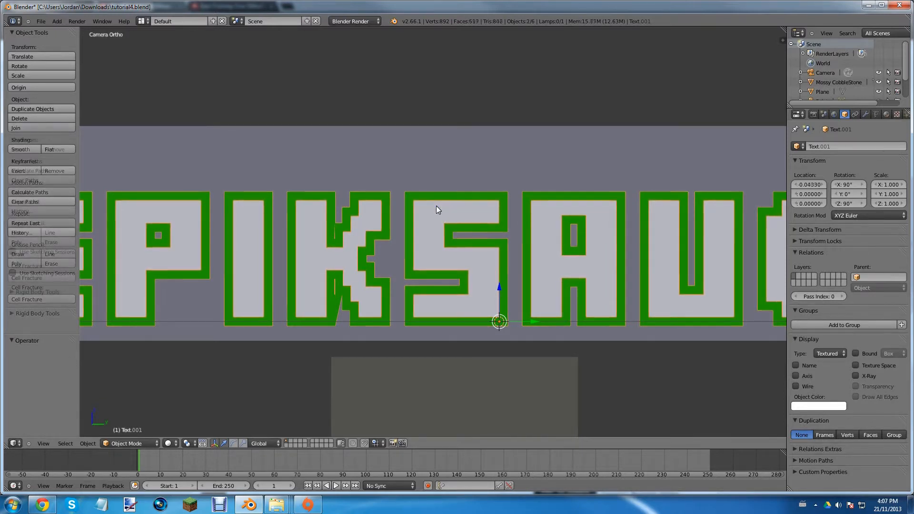
pyautogui.click(838, 81)
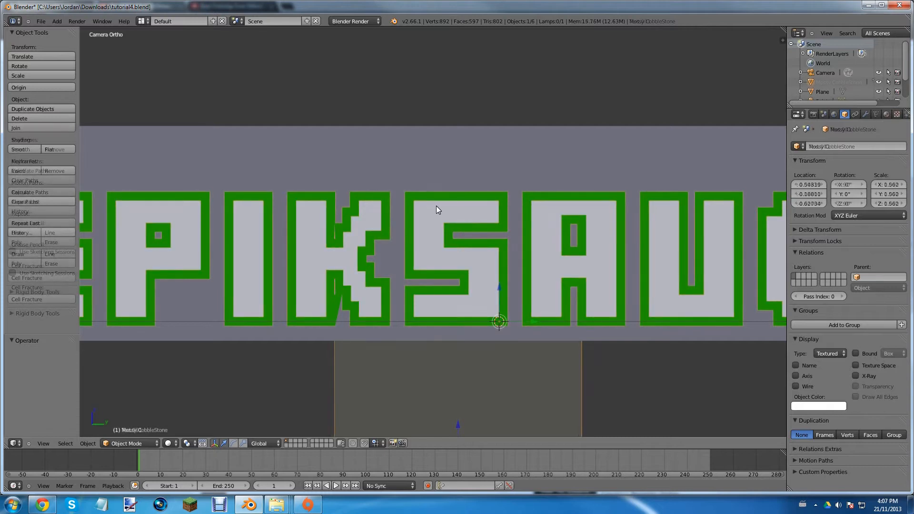
pyautogui.click(419, 204)
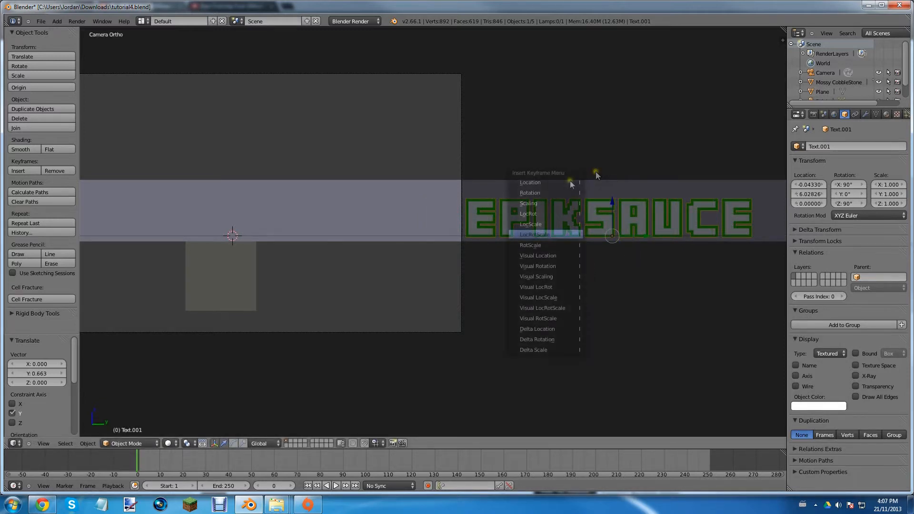
pyautogui.moveTo(537, 234)
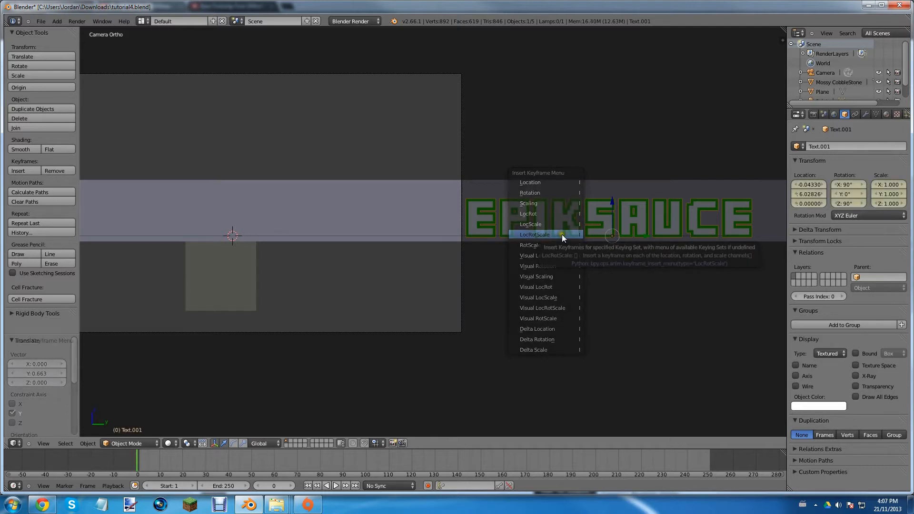
# Keyframe LocRotScale at frames 0 and 20 for the text's slide-in and preview playback
pyautogui.click(534, 235)
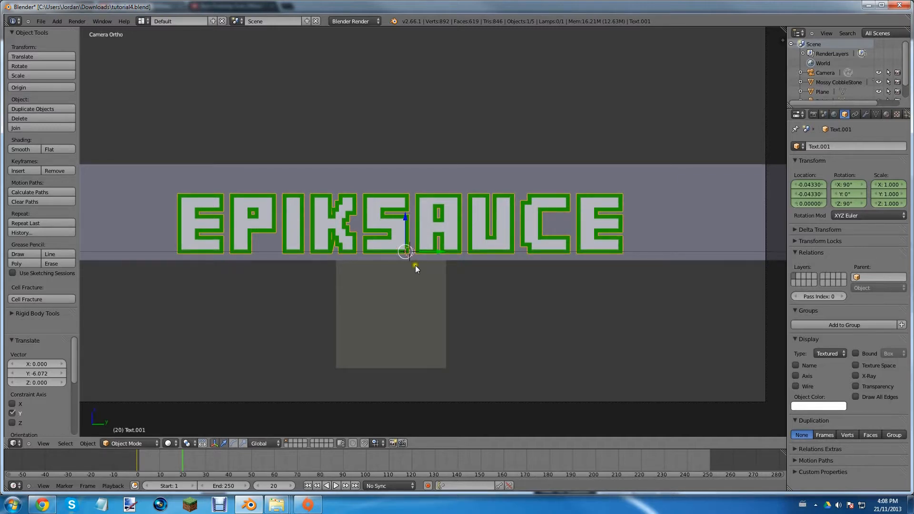
pyautogui.press('i')
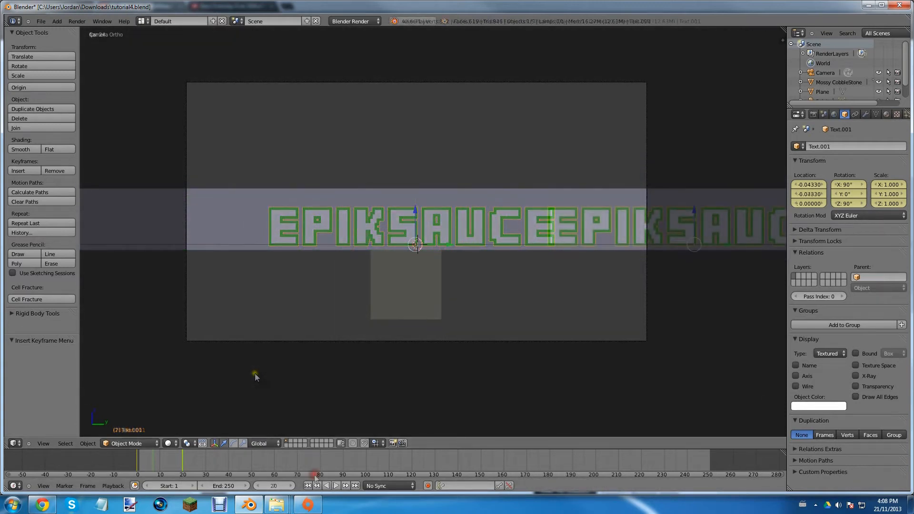
pyautogui.click(336, 485)
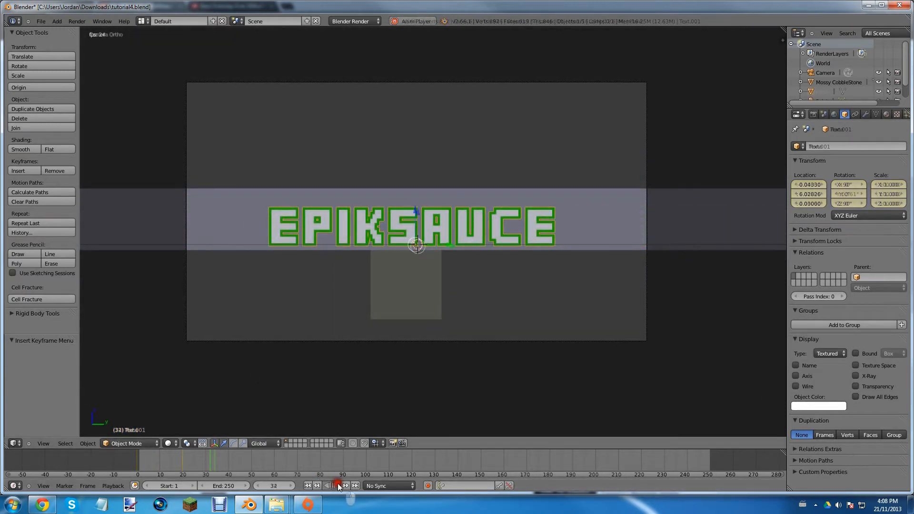
pyautogui.click(337, 485)
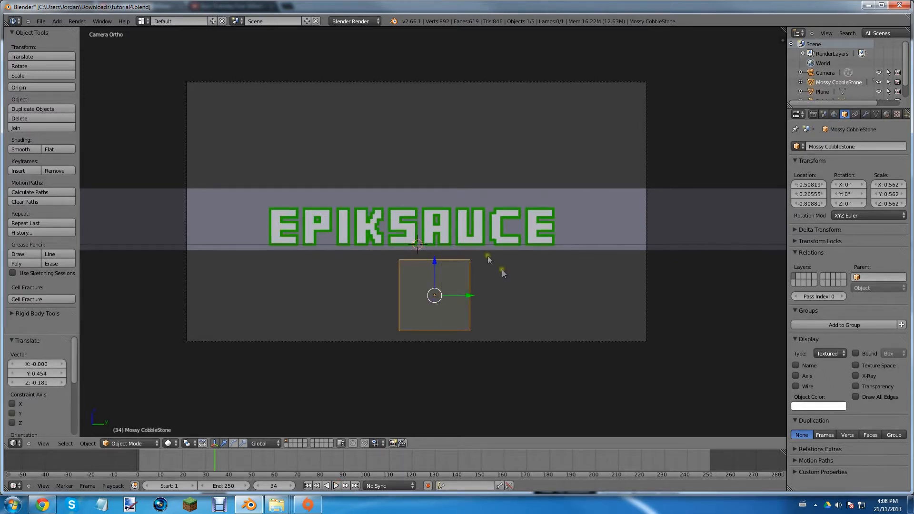
pyautogui.moveTo(585, 256)
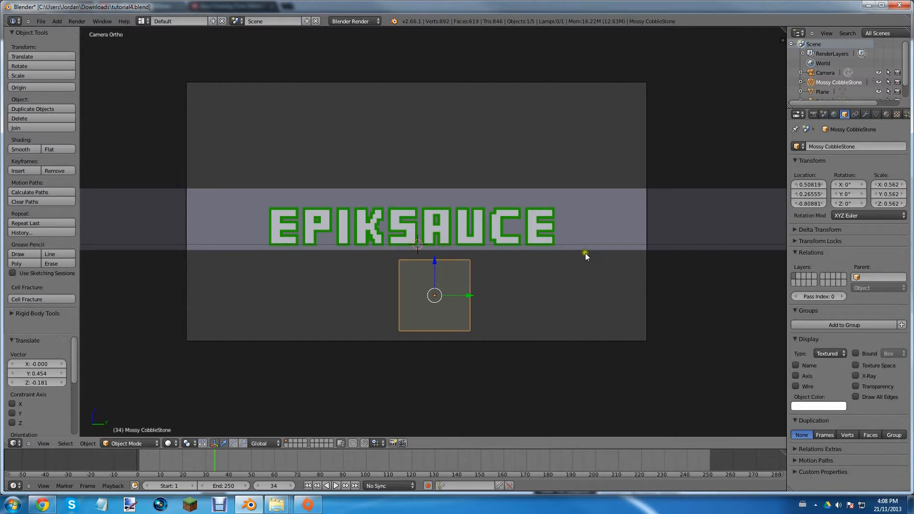
pyautogui.moveTo(443, 220)
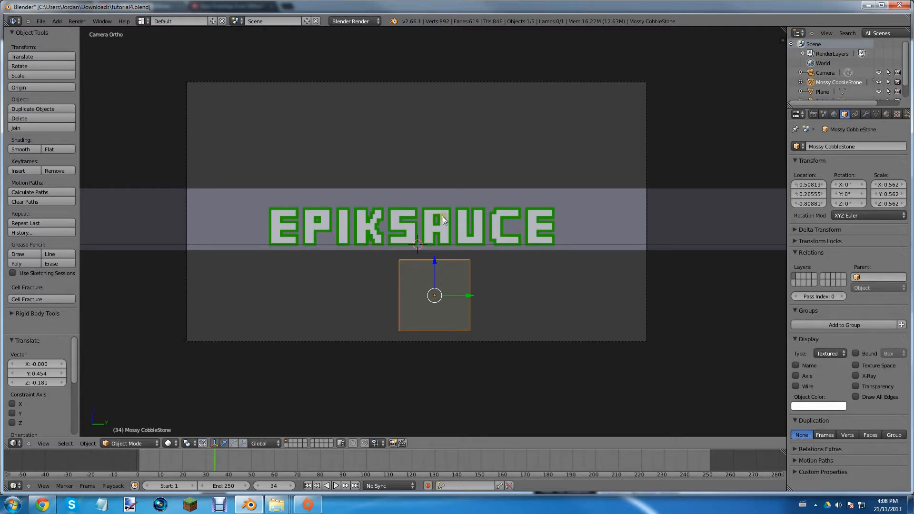
# Select the camera and set its lens back to Perspective
pyautogui.click(582, 268)
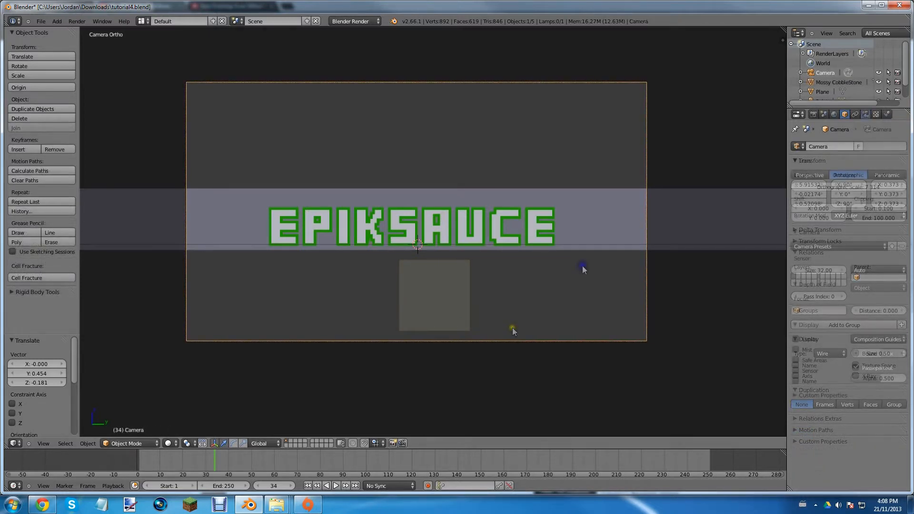
pyautogui.click(865, 114)
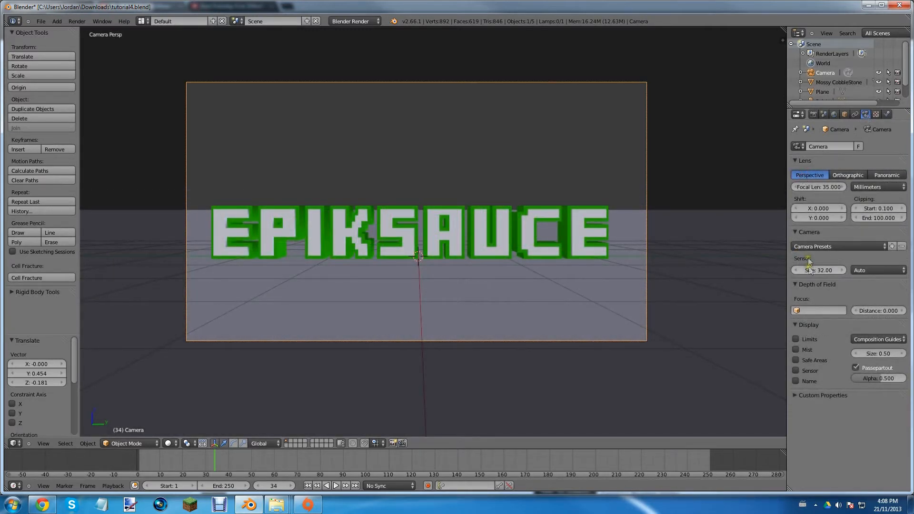
pyautogui.click(818, 270)
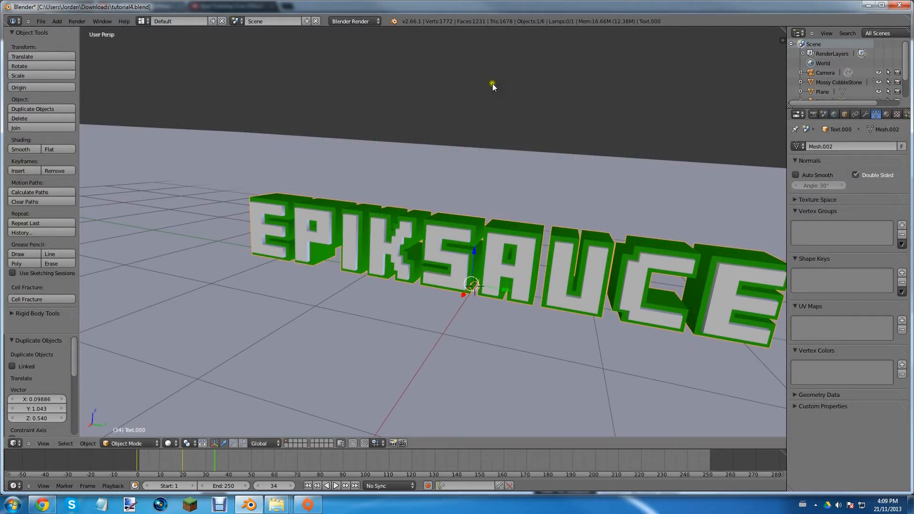
pyautogui.moveTo(463, 162)
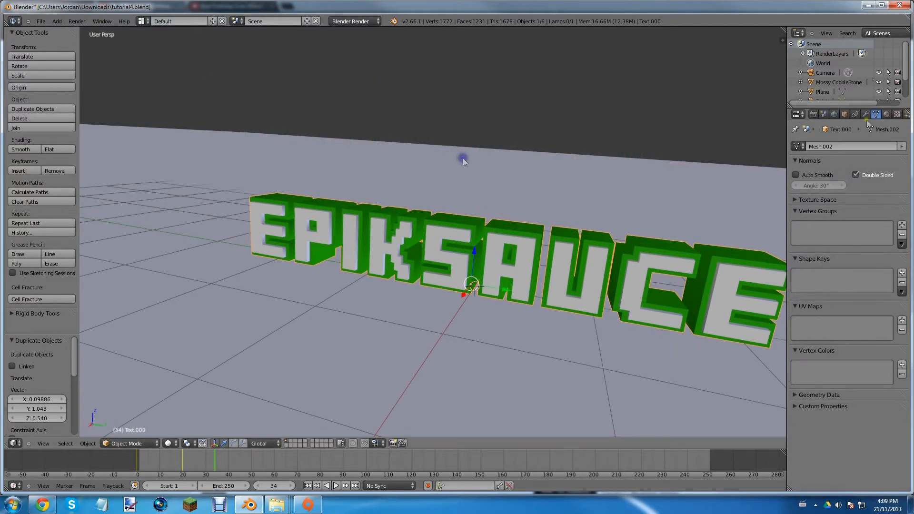
# Show the Material tab for the duplicated Text.000 listing Material.001 and Material.002
pyautogui.click(875, 114)
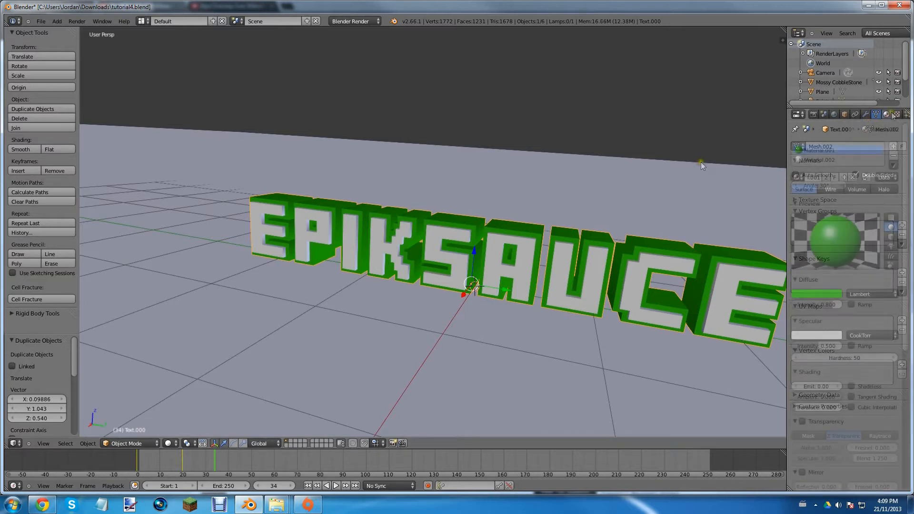
pyautogui.click(884, 114)
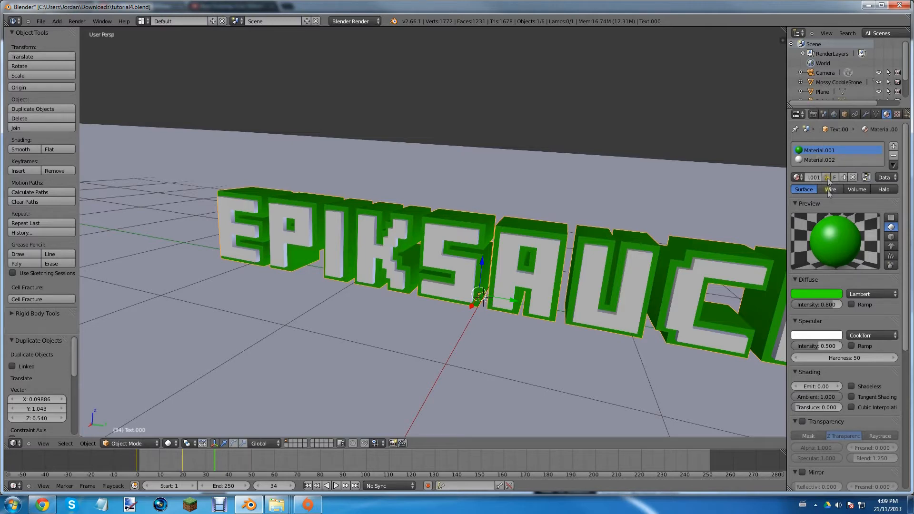
# Make green Material.001 render as Wire and select white Material.002 for editing
pyautogui.click(830, 189)
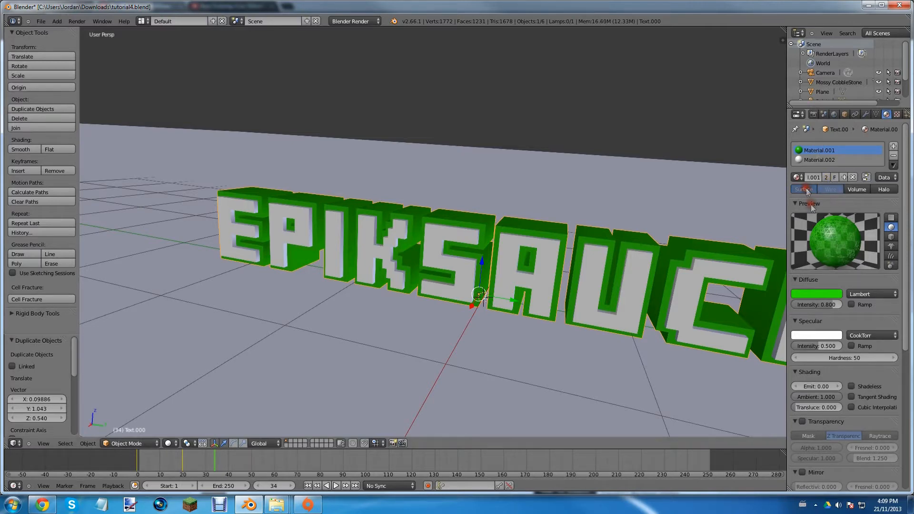
pyautogui.click(830, 189)
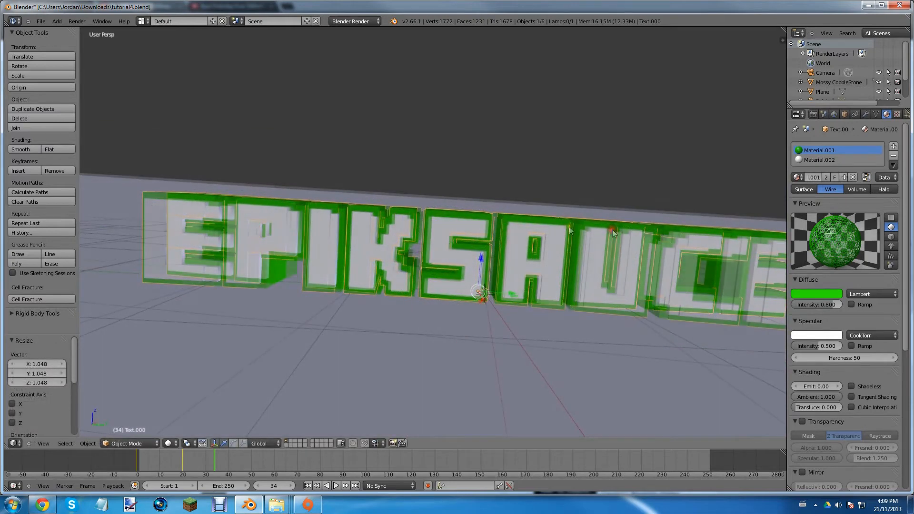
pyautogui.click(819, 160)
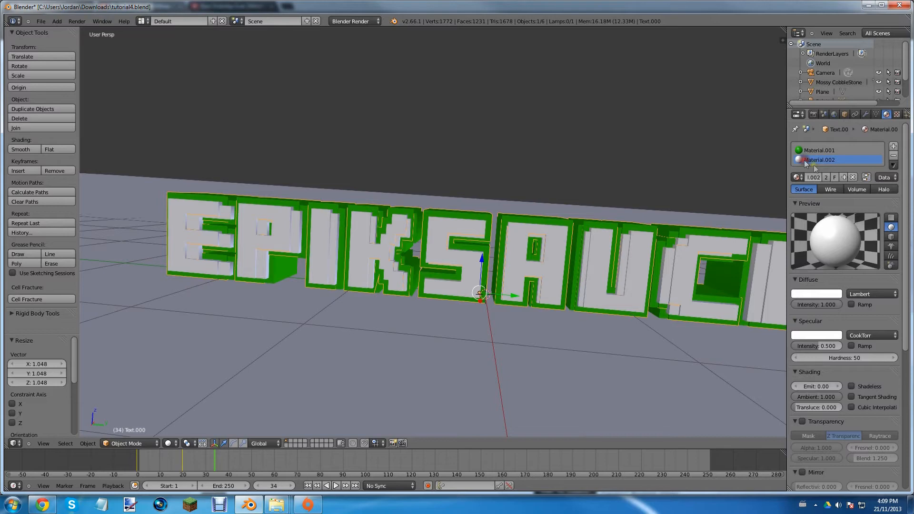
pyautogui.click(828, 189)
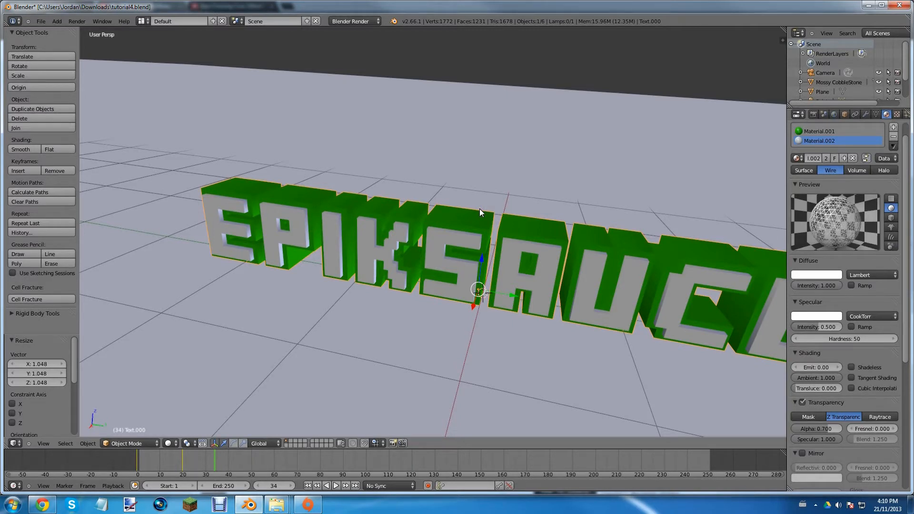
# Enter Edit Mode on Text.000 and subdivide its mesh twice
pyautogui.press('Tab')
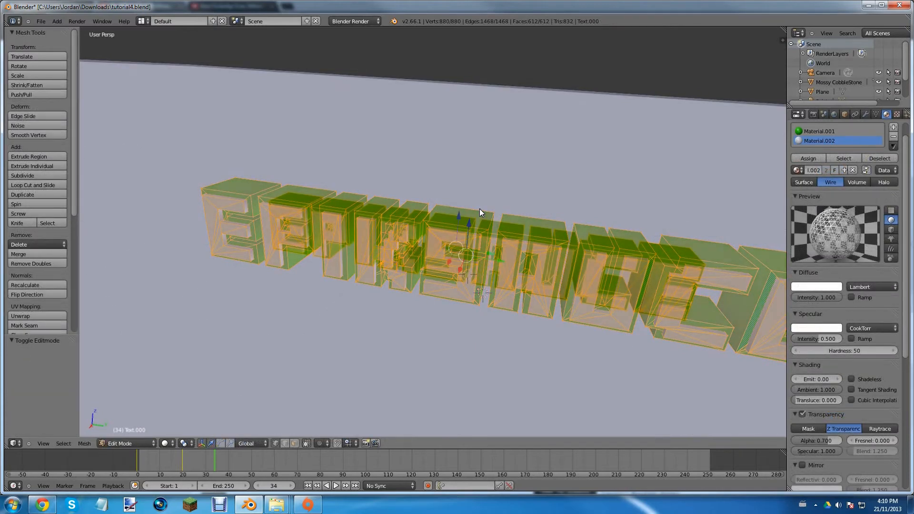
pyautogui.moveTo(408, 233); pyautogui.dragTo(419, 262)
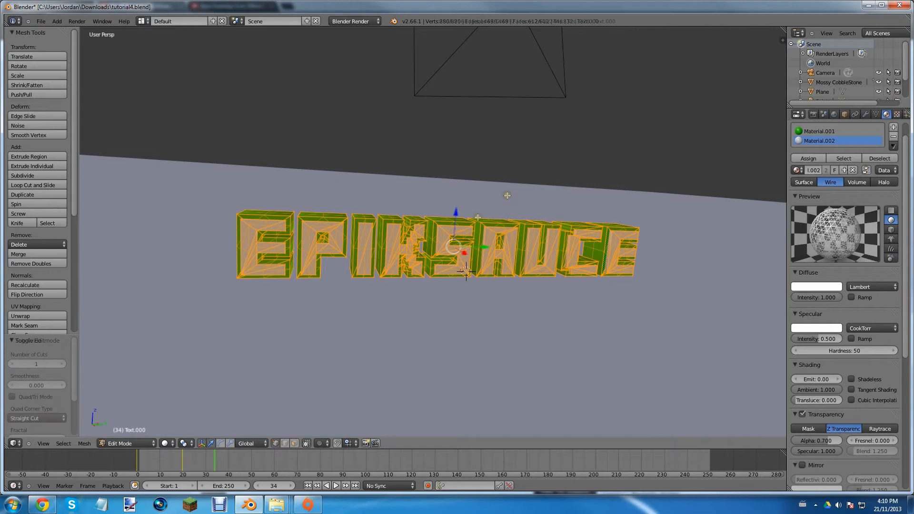
pyautogui.click(22, 175)
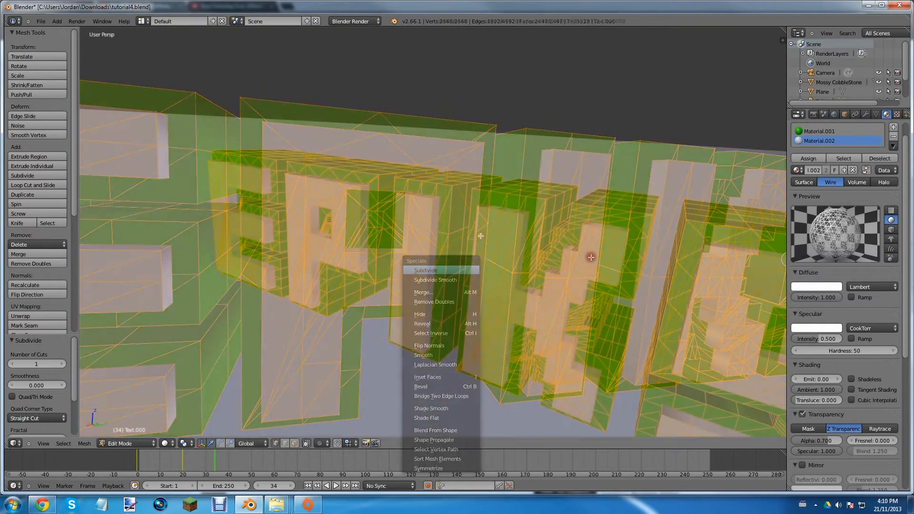
pyautogui.click(426, 270)
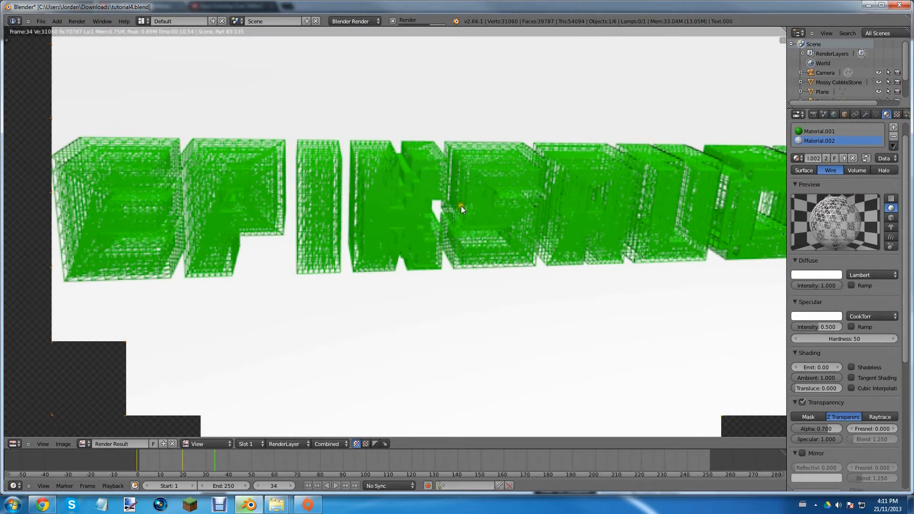
# Delete the subdivided wireframe duplicate text, leaving Text.001 and five scene objects
pyautogui.click(819, 131)
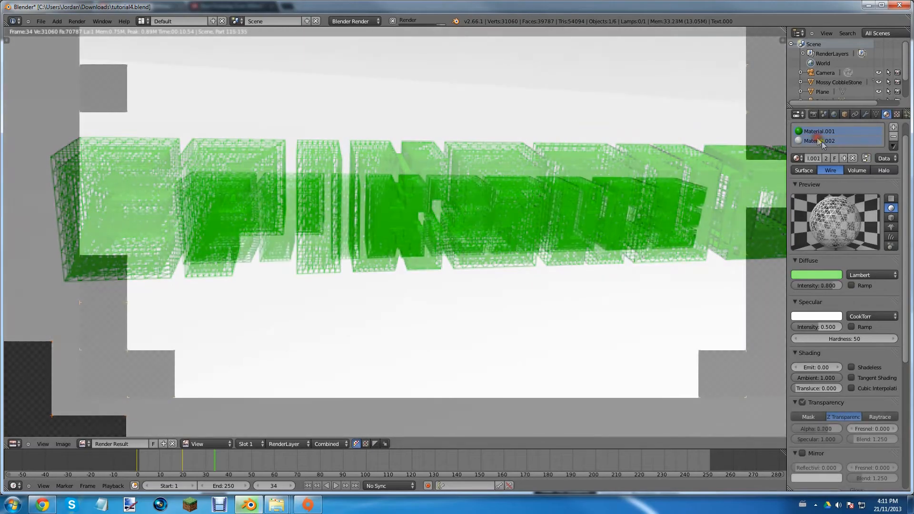
pyautogui.click(822, 140)
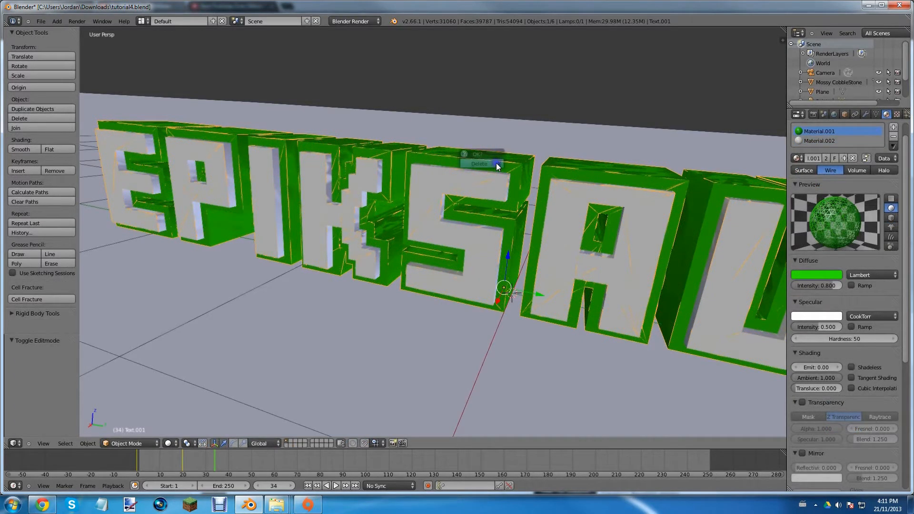
pyautogui.click(479, 163)
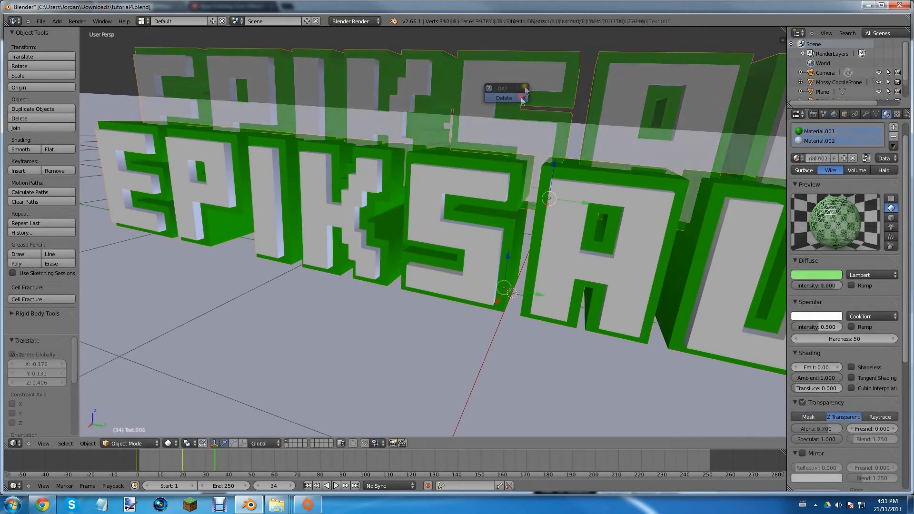
pyautogui.click(503, 97)
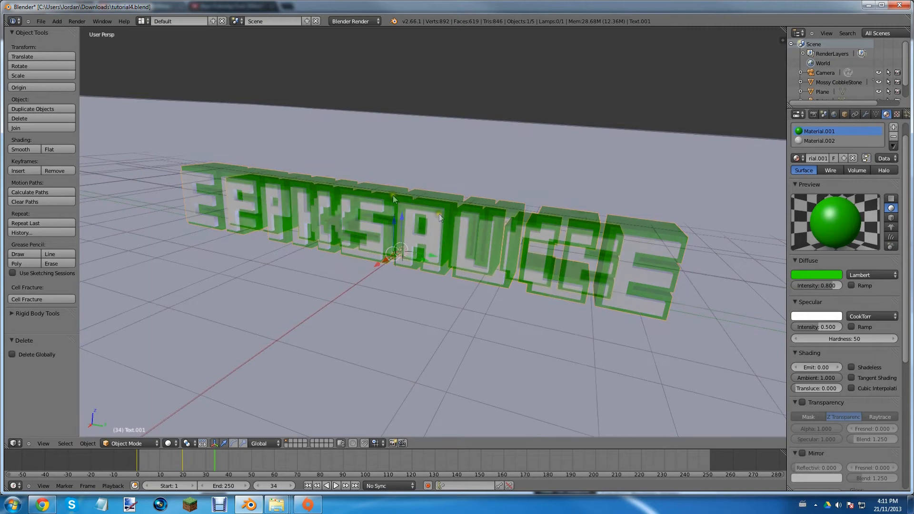
# Set the world Horizon Color to black and turn off Environment Lighting
pyautogui.click(824, 114)
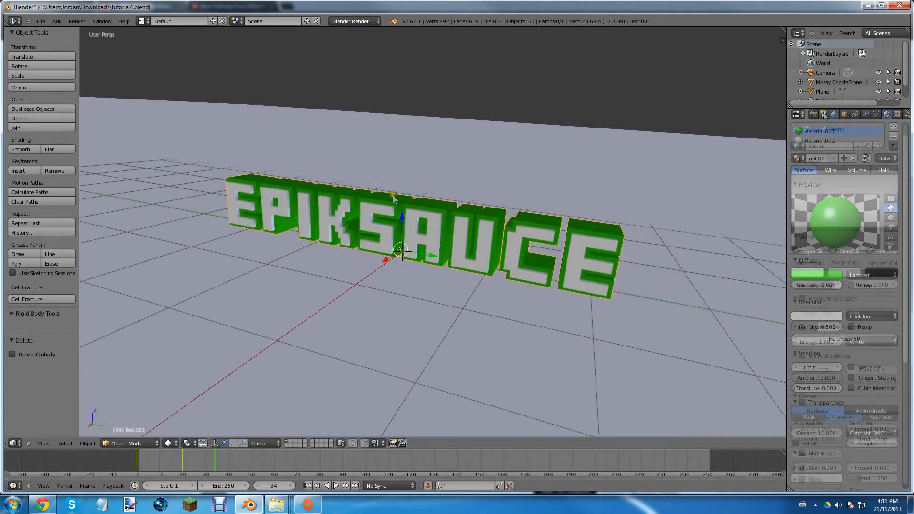
pyautogui.click(823, 115)
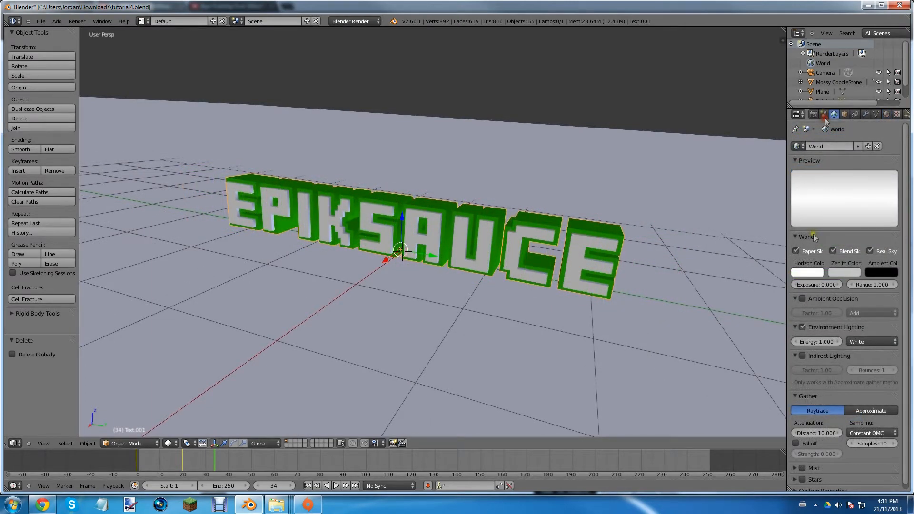
pyautogui.click(807, 271)
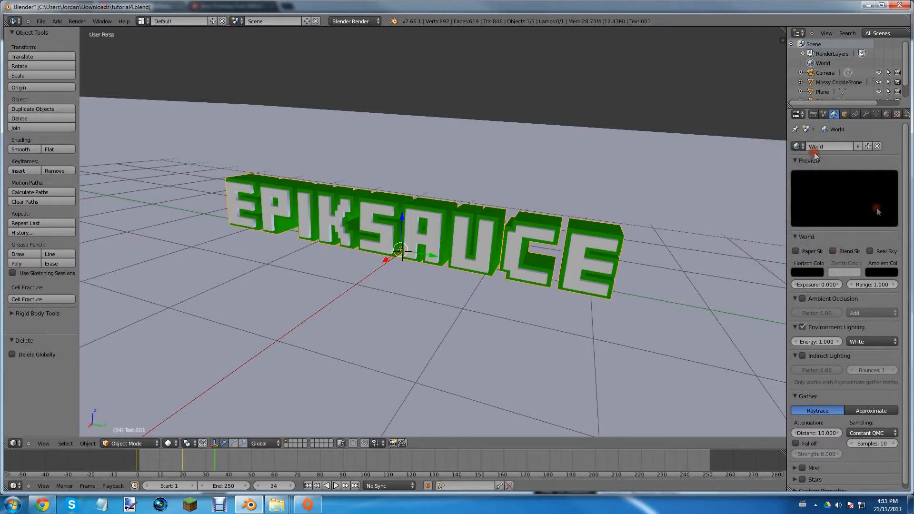
pyautogui.moveTo(826, 317)
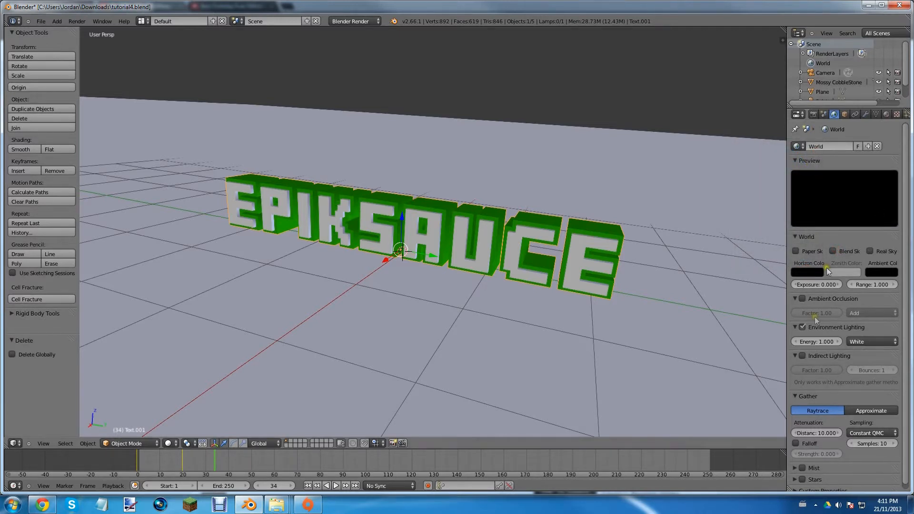
pyautogui.moveTo(659, 239)
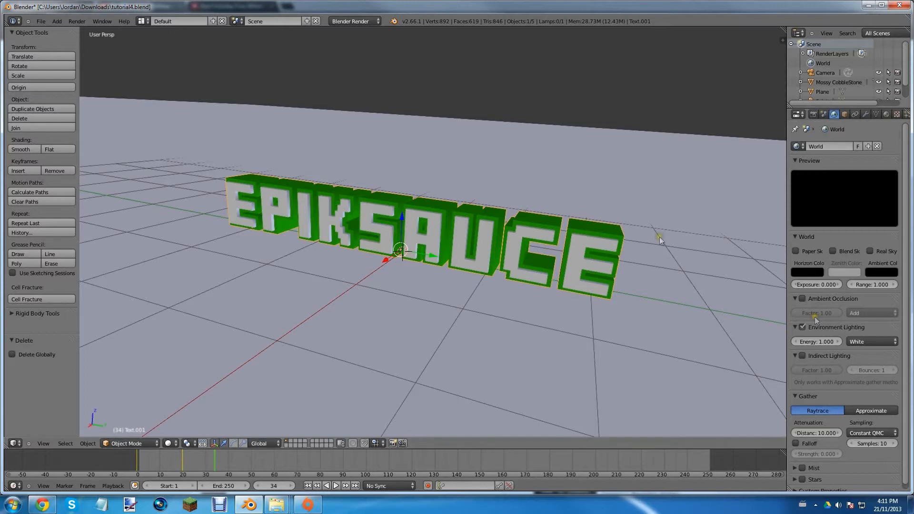
pyautogui.moveTo(695, 178)
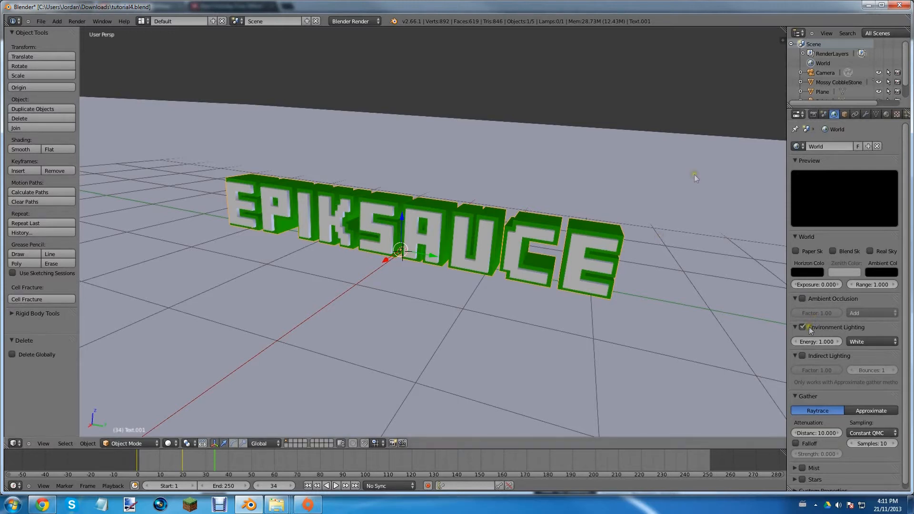
pyautogui.click(801, 327)
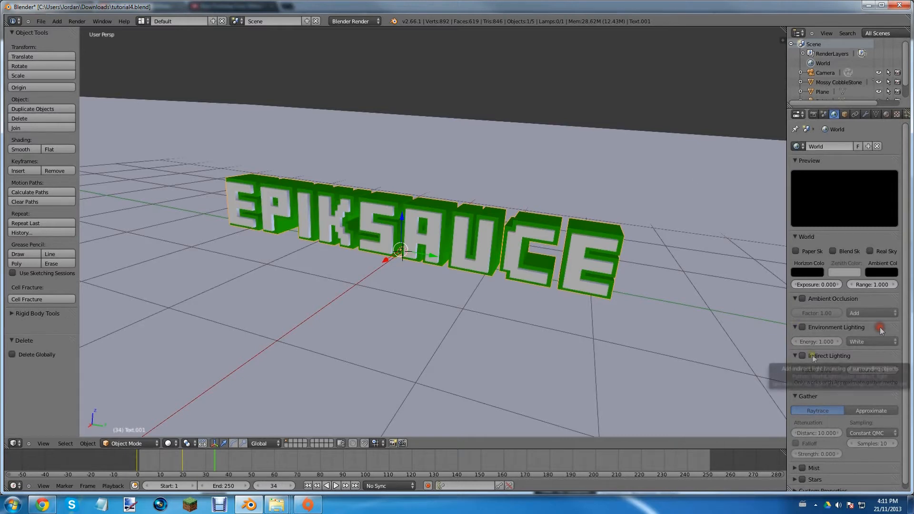
# Enable Indirect Lighting with Gather set to Approximate, then move to the text's material settings
pyautogui.click(801, 355)
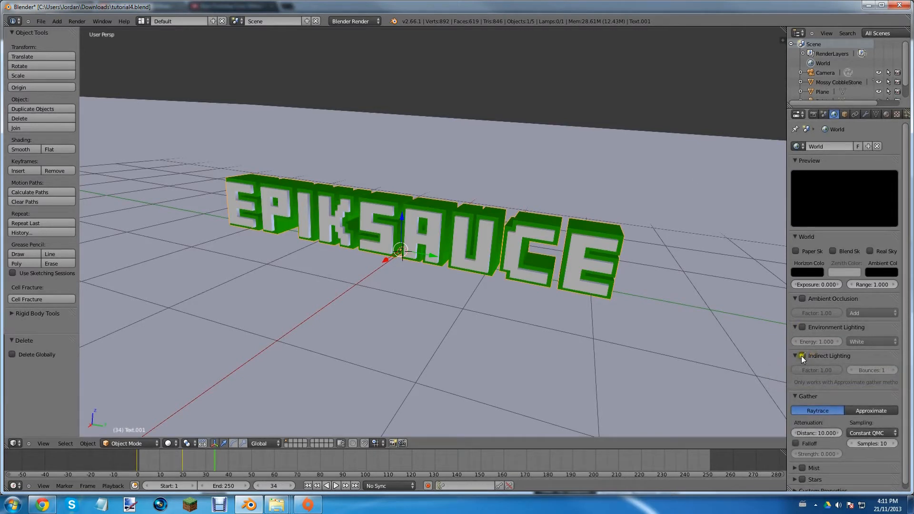
pyautogui.click(801, 356)
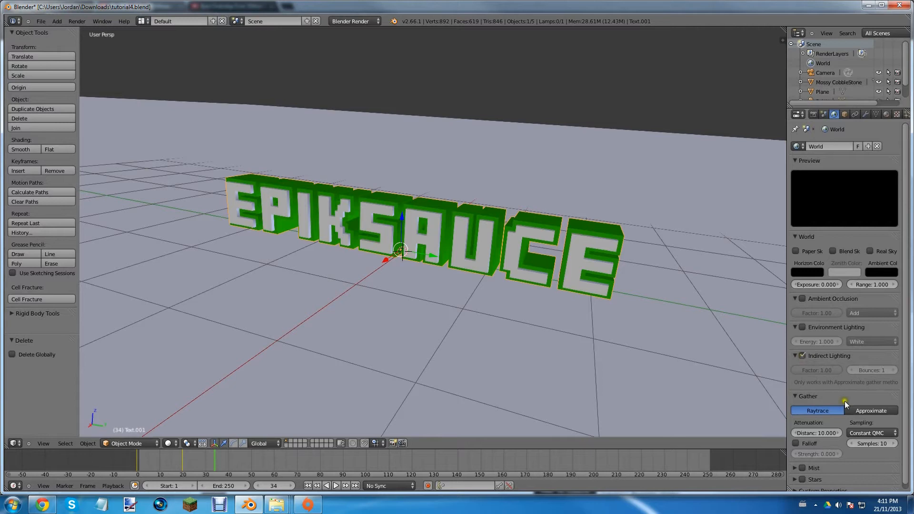
pyautogui.click(871, 399)
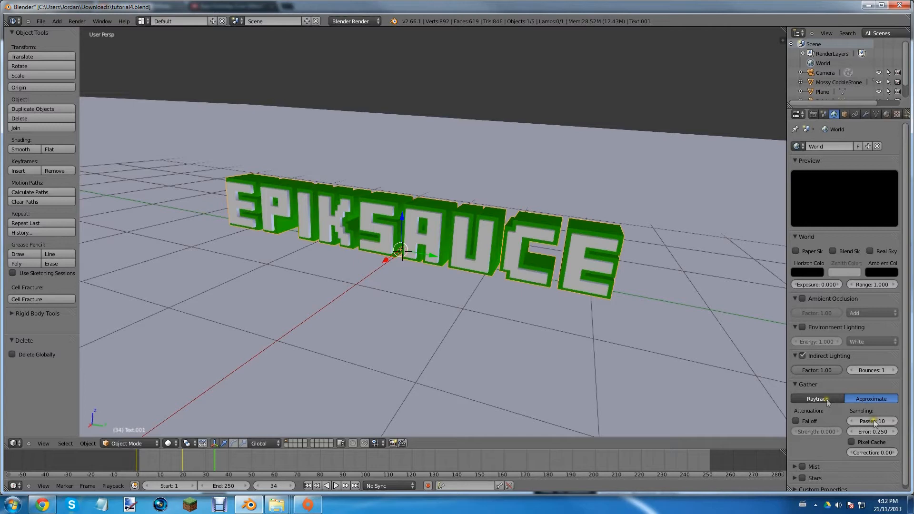
pyautogui.moveTo(513, 300)
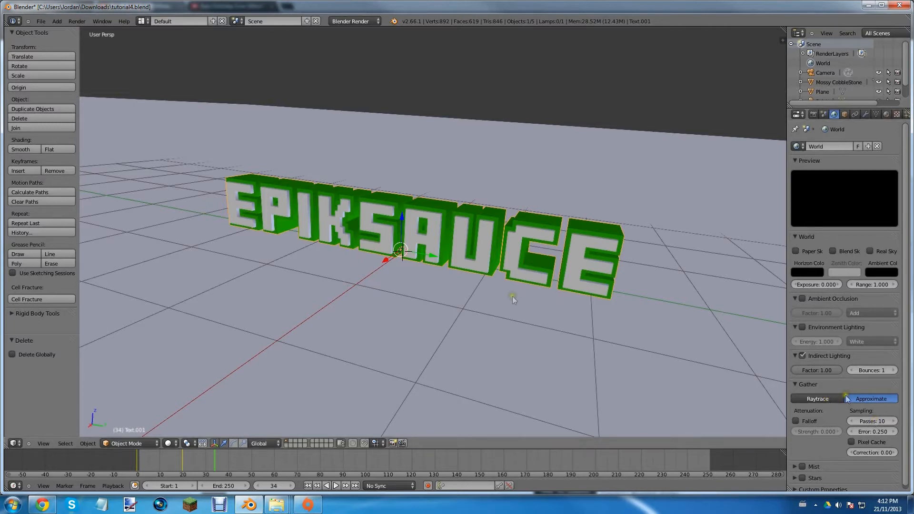
pyautogui.click(886, 114)
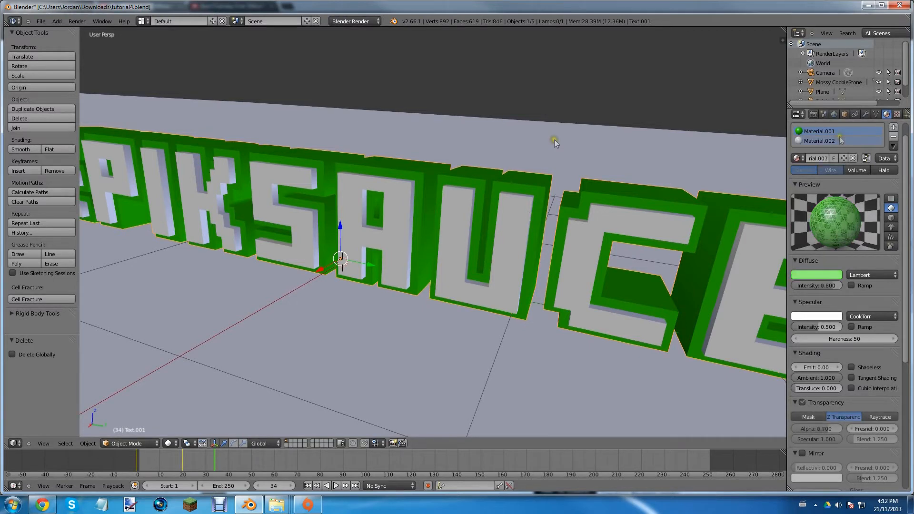
# Select the lamp above the EPIKSAUCE text and delete it from the scene
pyautogui.click(822, 140)
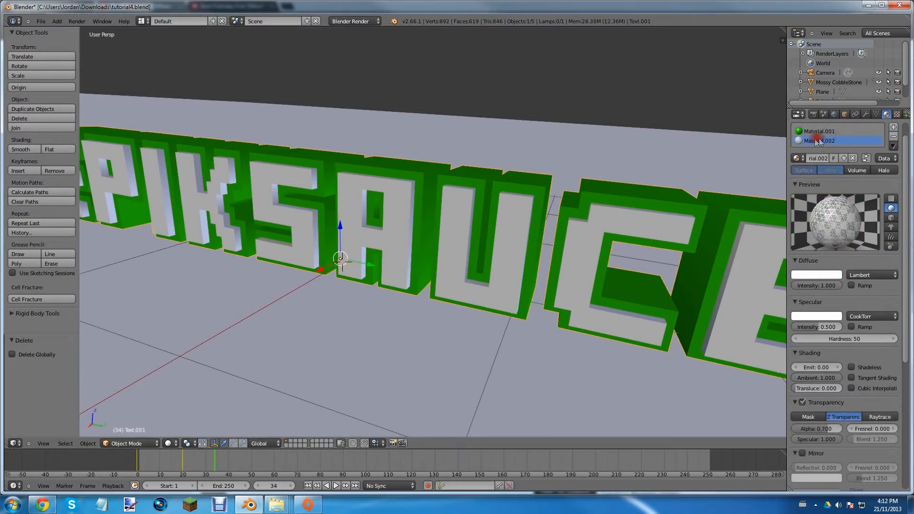
pyautogui.click(822, 131)
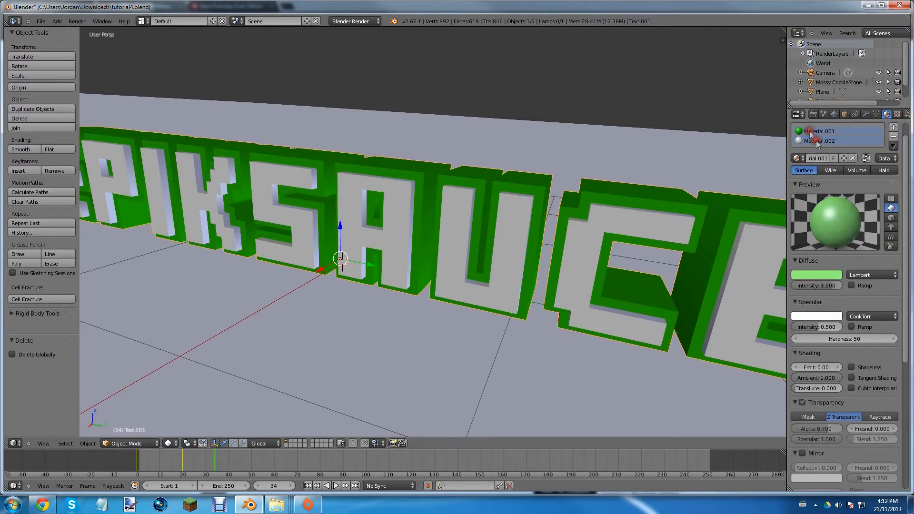
pyautogui.click(819, 130)
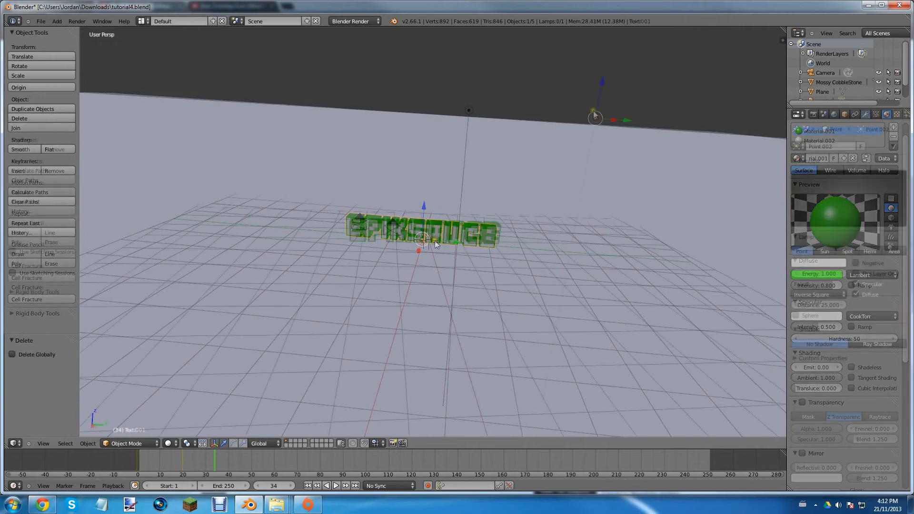
pyautogui.click(594, 120)
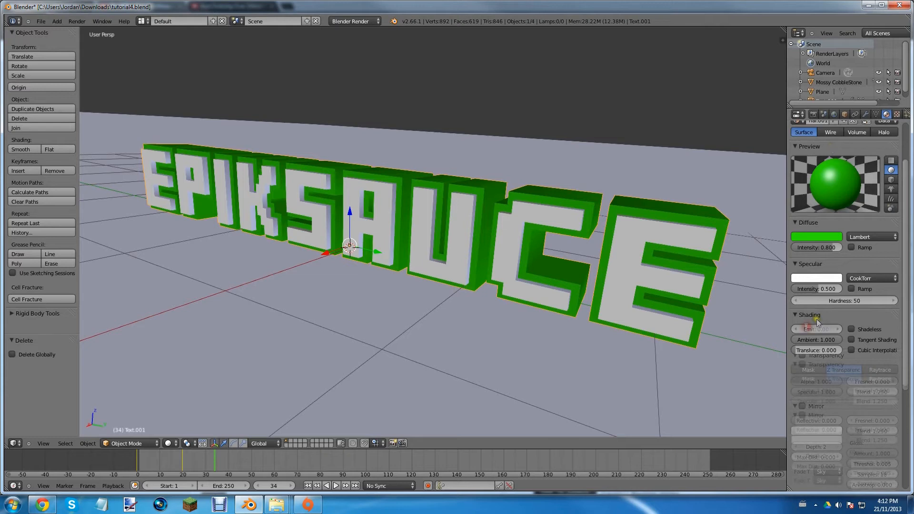
# Give the green Material.001 an emit of 0.40 so the letters glow, and adjust its render type
pyautogui.click(815, 328)
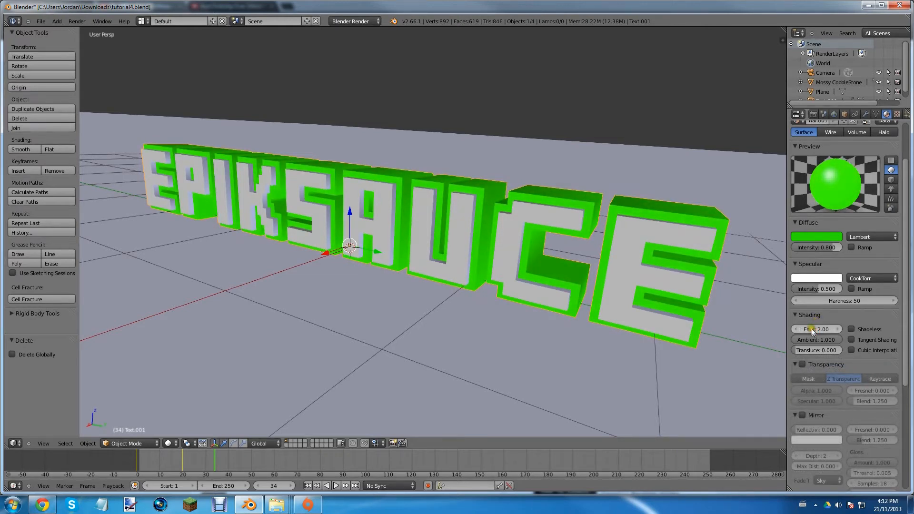
pyautogui.click(816, 329)
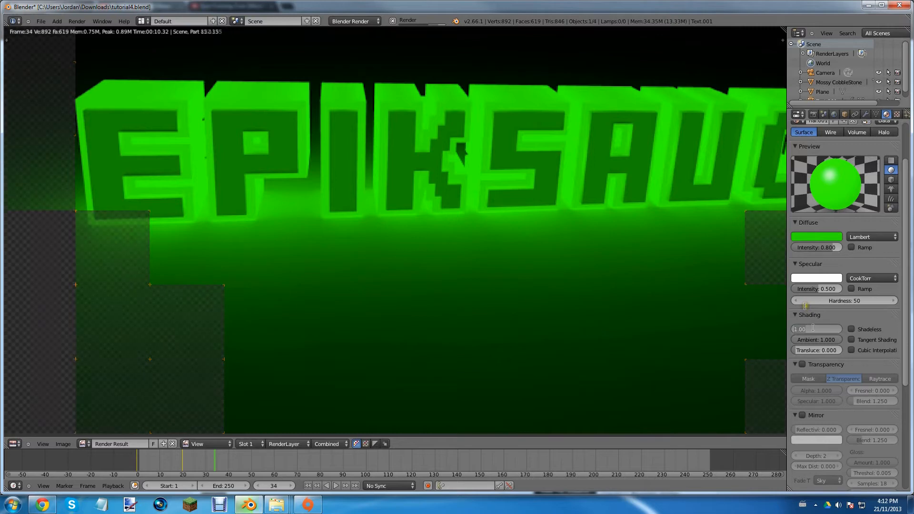
pyautogui.click(815, 329)
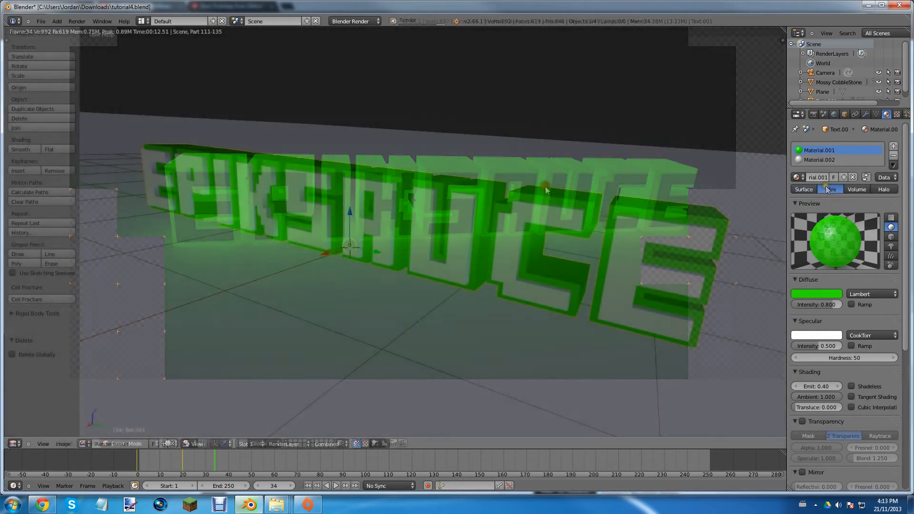
pyautogui.click(830, 189)
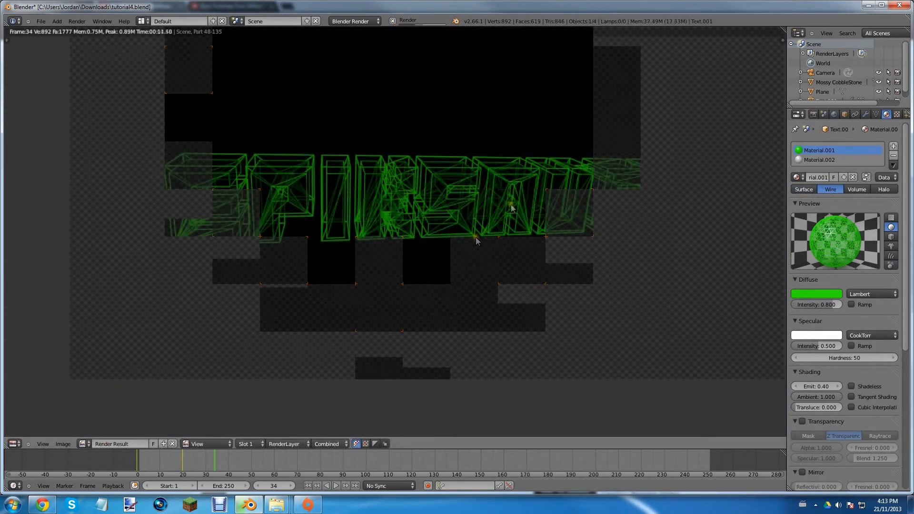
pyautogui.click(822, 159)
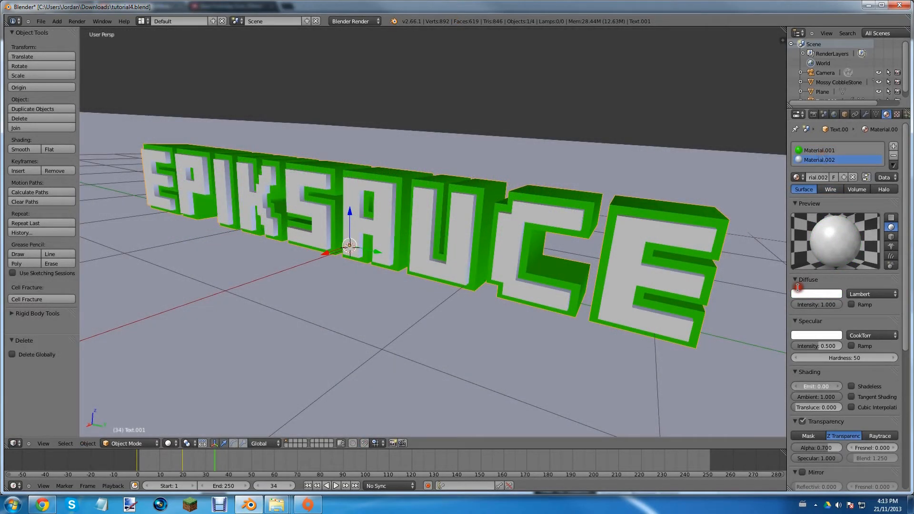
# Render the white-fronted EPIKSAUCE letters glowing green above the lit ground
pyautogui.click(815, 386)
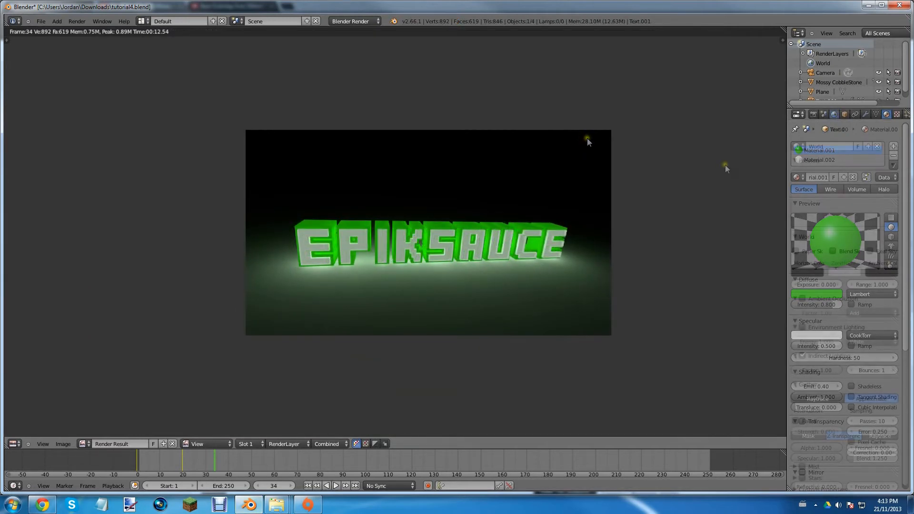
# Enable Stars in the World settings and expand the star options
pyautogui.click(838, 114)
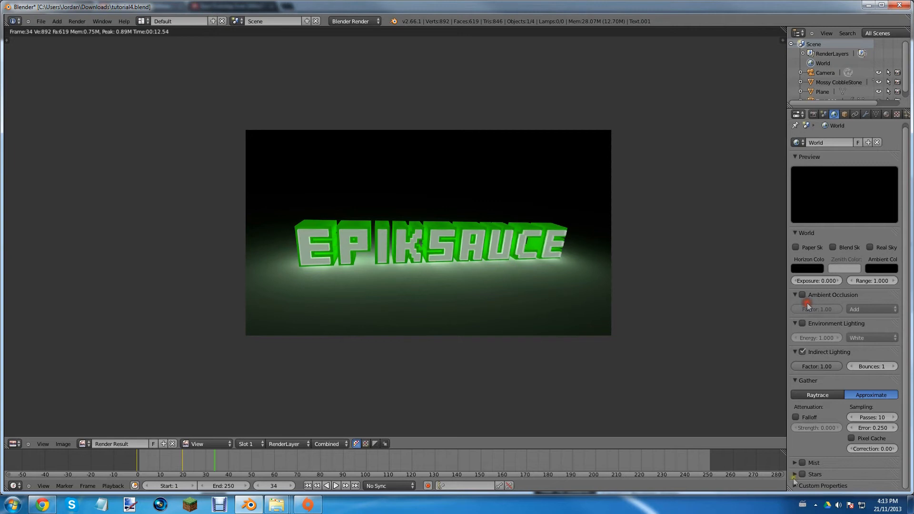
pyautogui.click(795, 474)
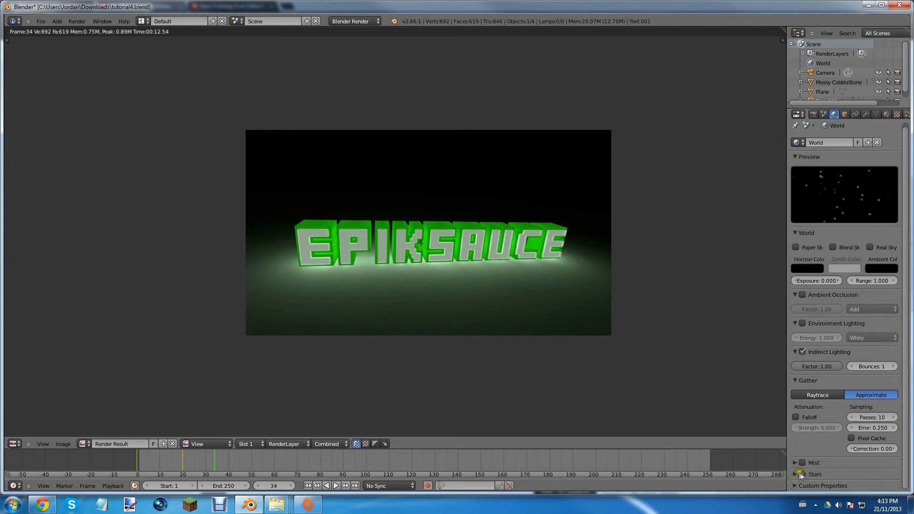
pyautogui.click(797, 474)
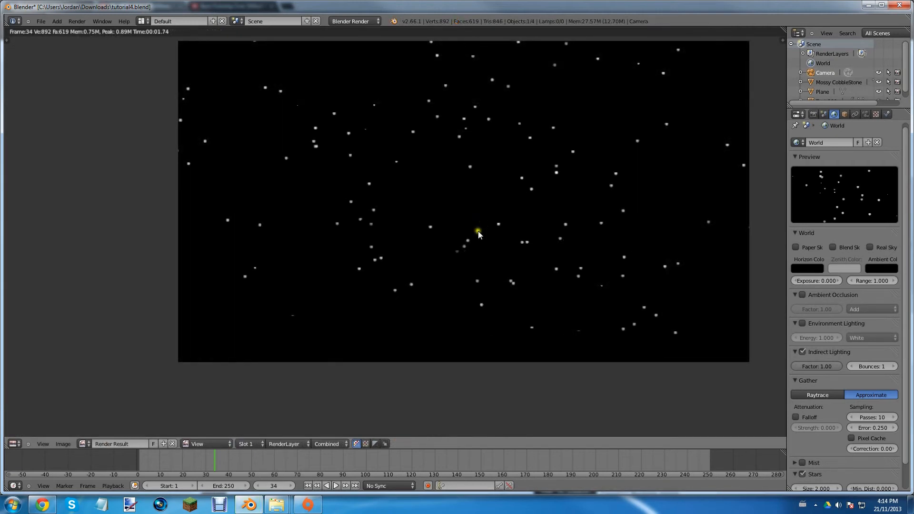
pyautogui.moveTo(478, 236)
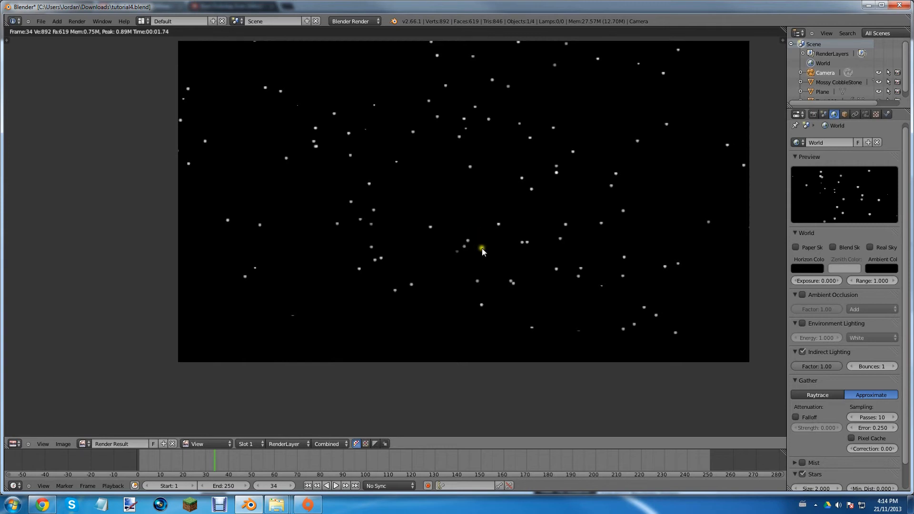
pyautogui.moveTo(514, 248)
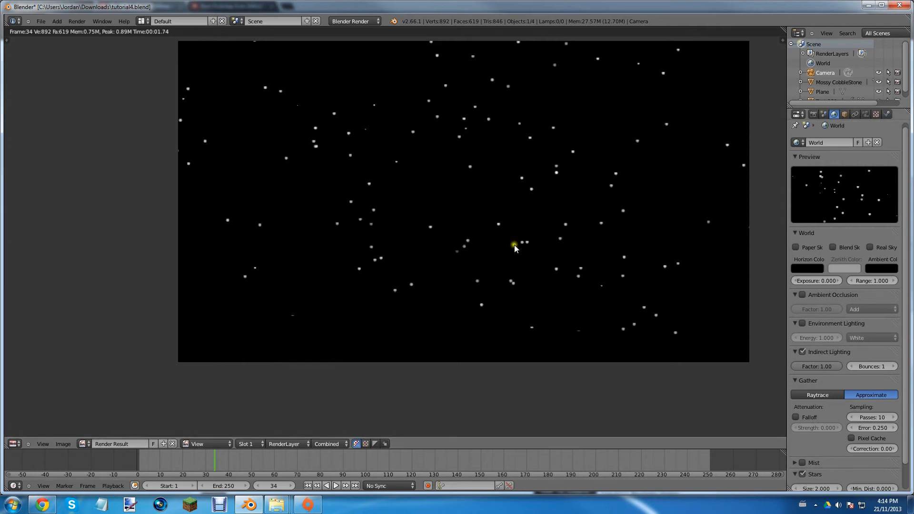
pyautogui.moveTo(808, 268)
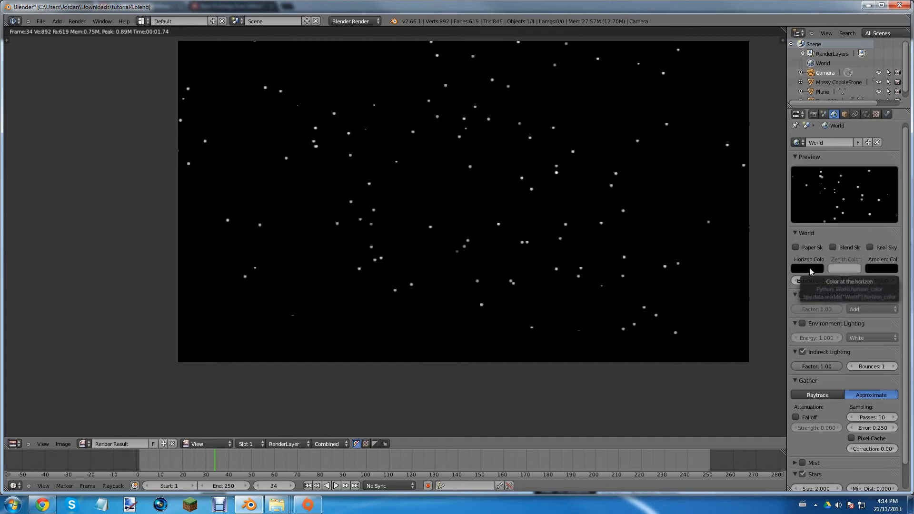
# Set Horizon Color to dark blue (0.128), enable Blend Sky and make the Zenith Color black
pyautogui.click(807, 267)
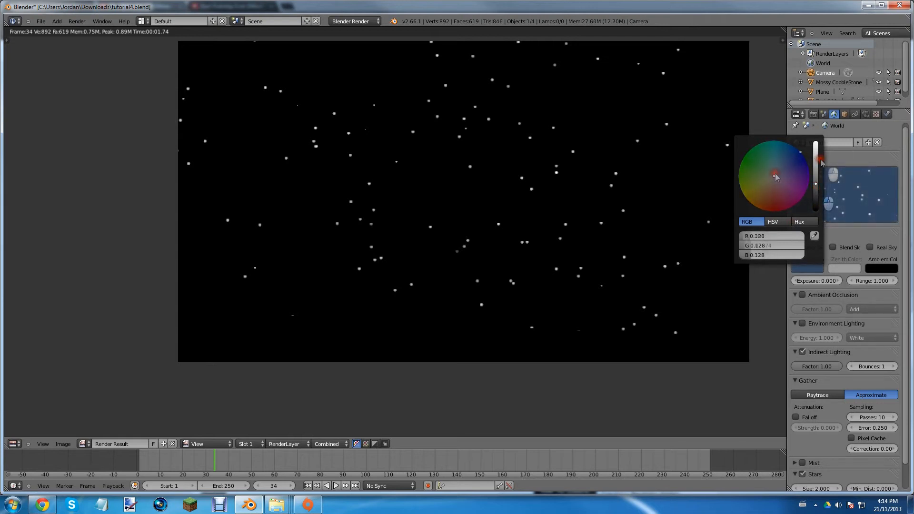
pyautogui.click(775, 176)
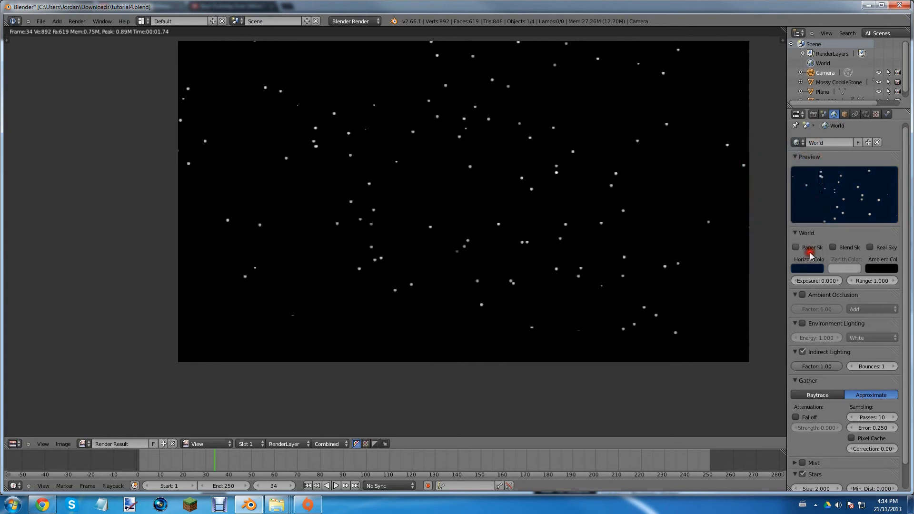
pyautogui.click(832, 247)
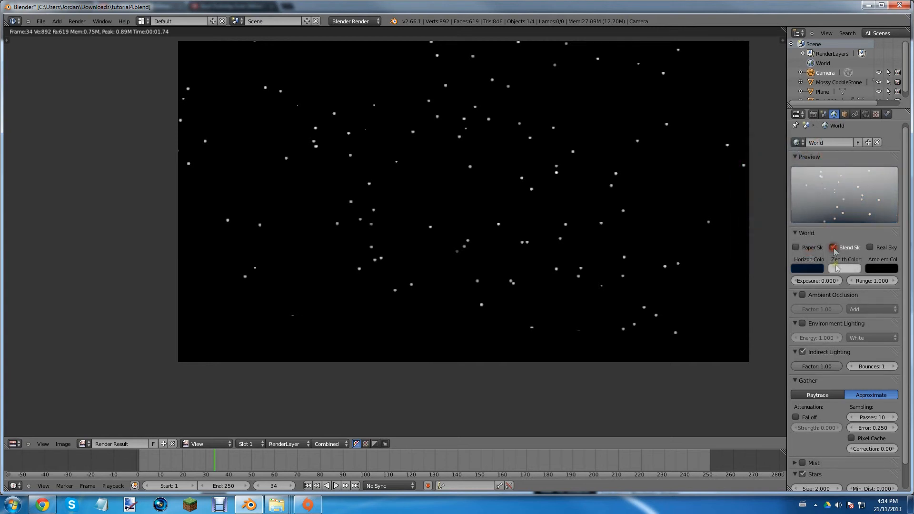
pyautogui.click(843, 268)
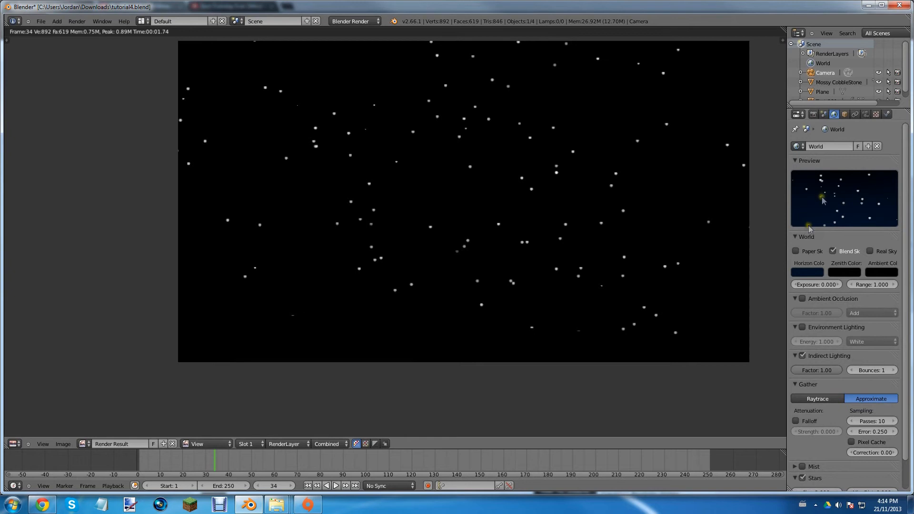
pyautogui.moveTo(825, 229)
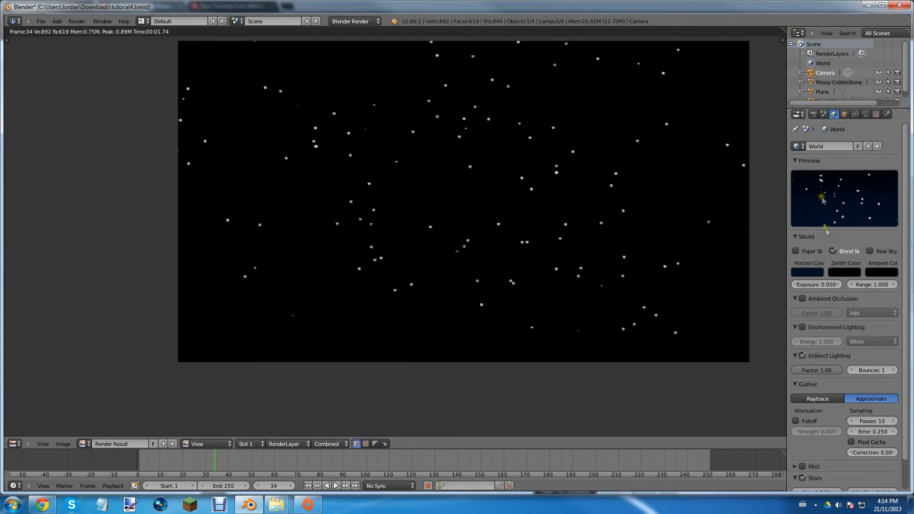
pyautogui.click(807, 272)
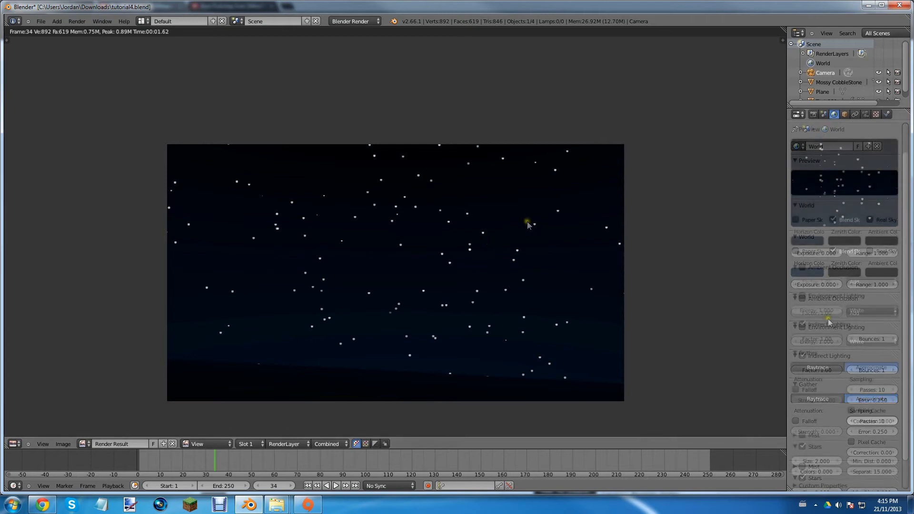
# Adjust the star Colors value to 0.7 in the Stars panel
pyautogui.scroll(-3)
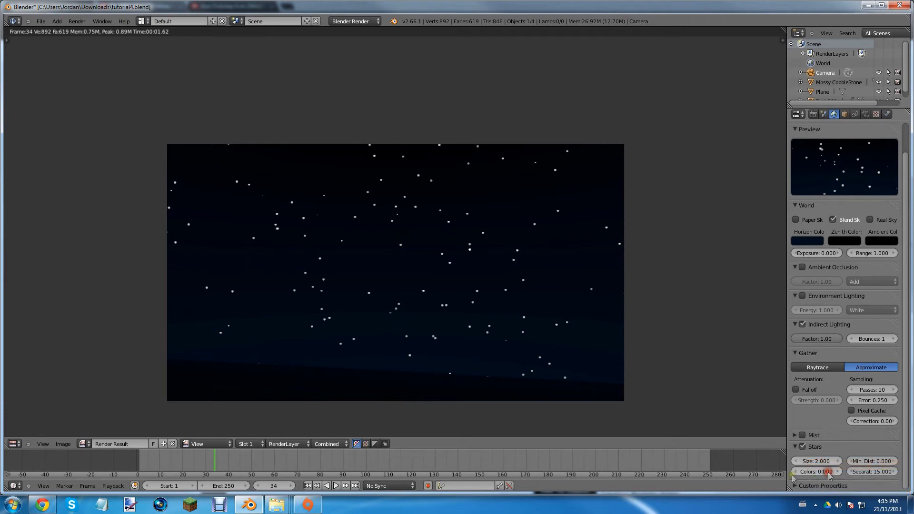
pyautogui.click(816, 461)
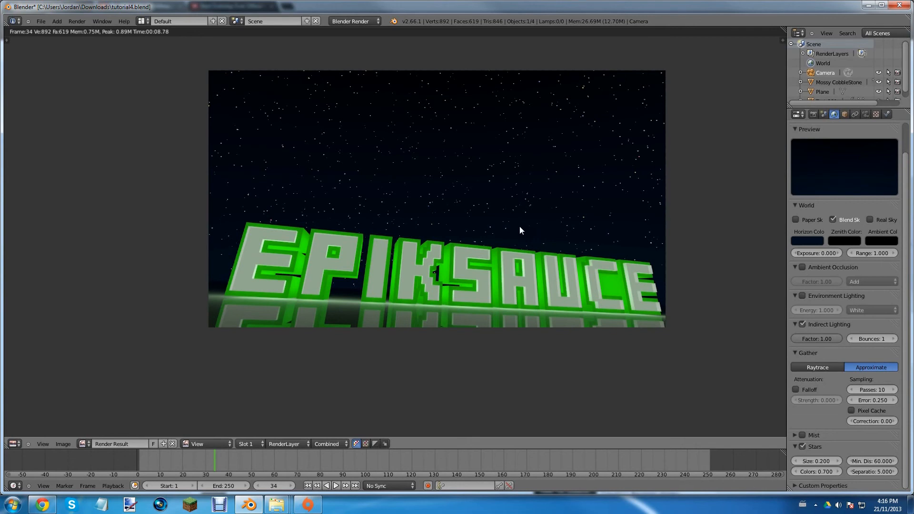
pyautogui.moveTo(530, 227)
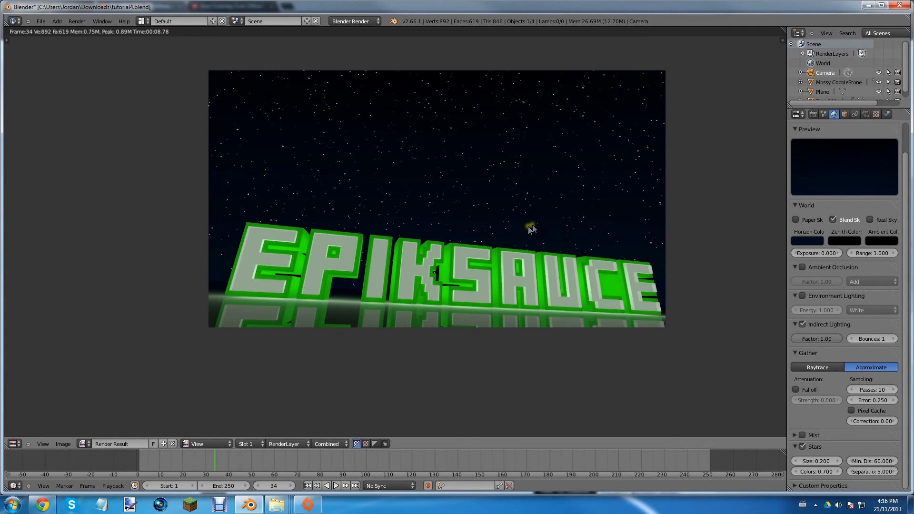
pyautogui.moveTo(531, 229)
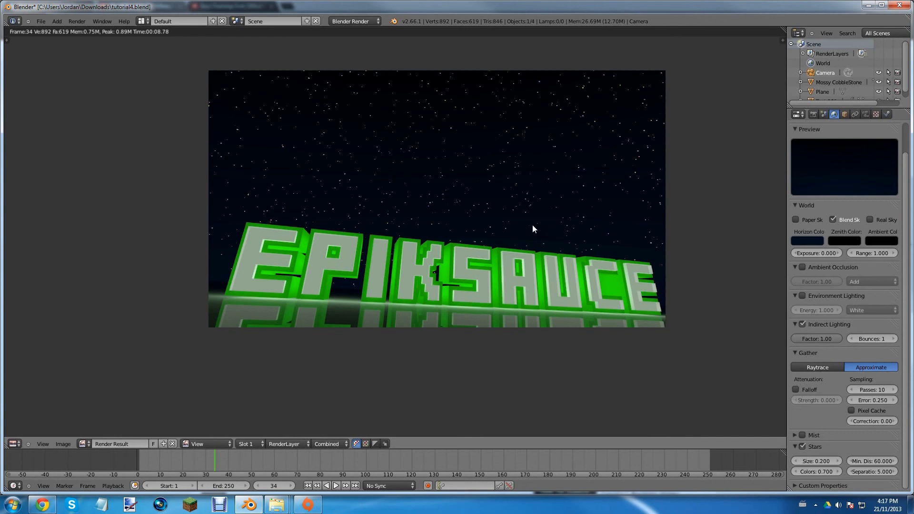
pyautogui.moveTo(431, 351)
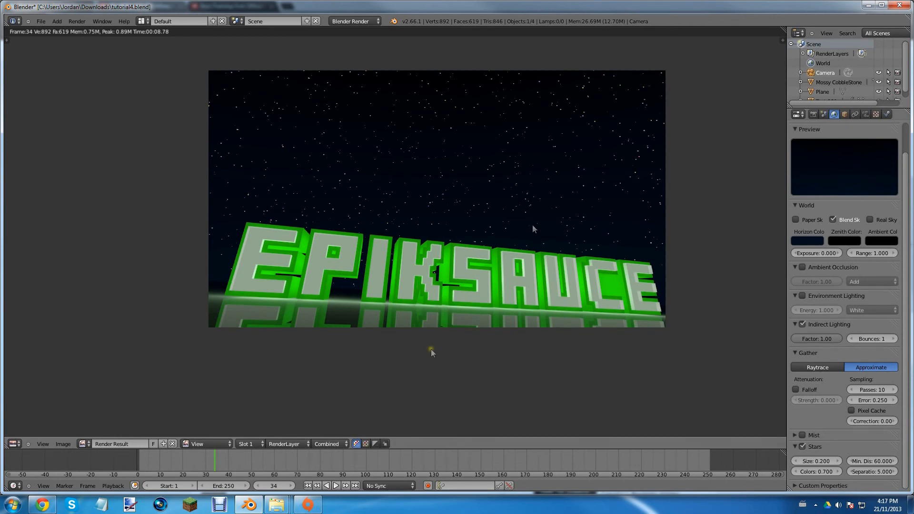